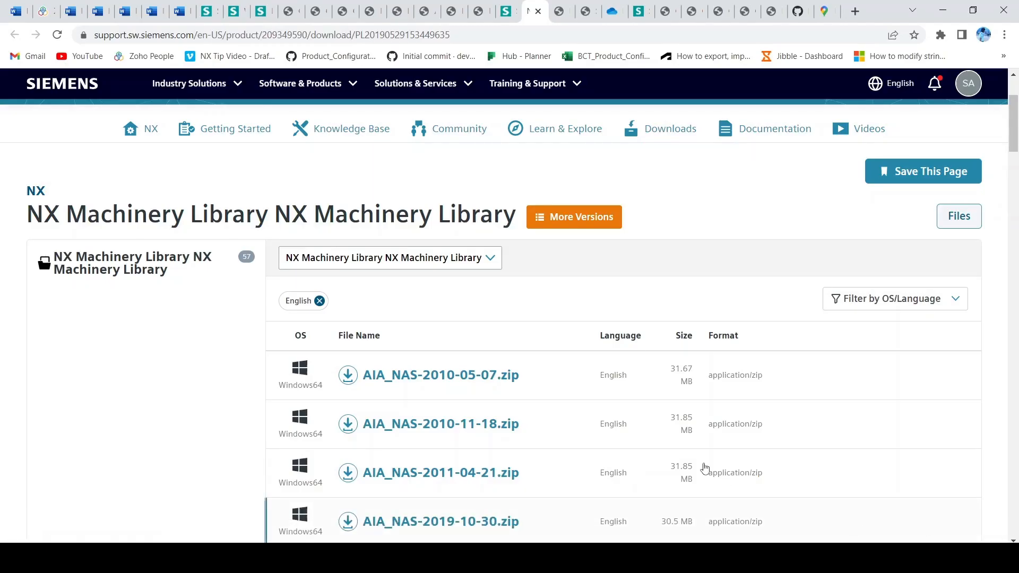
Download the 2022-03-31 machinery library install tool.
scroll(down, 3)
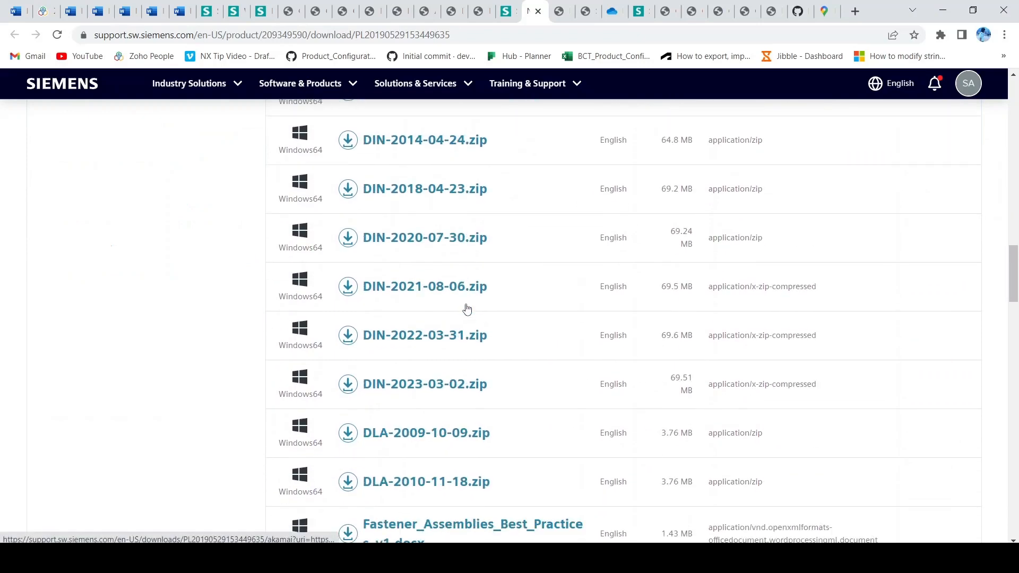
scroll(down, 3)
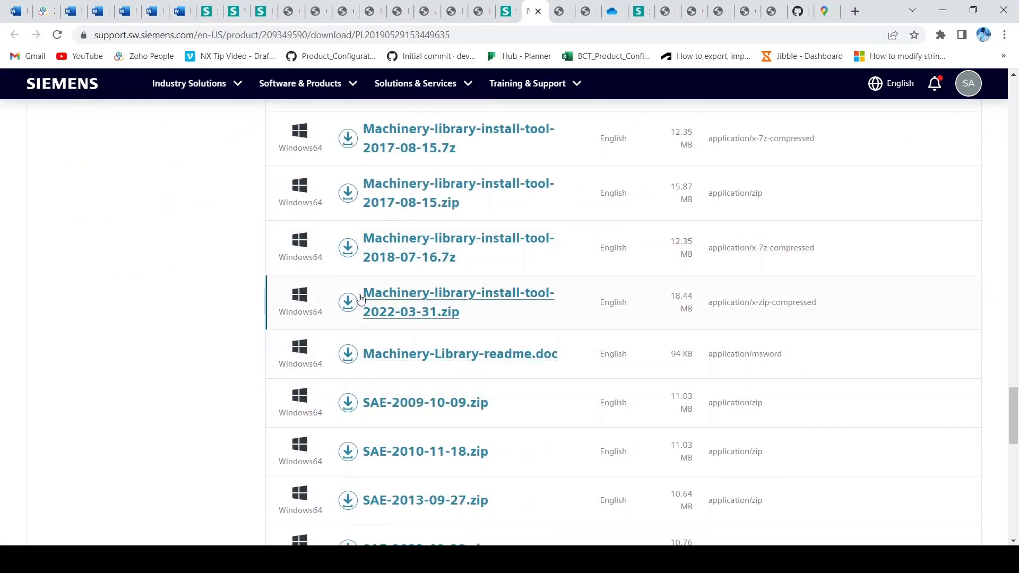
click(458, 302)
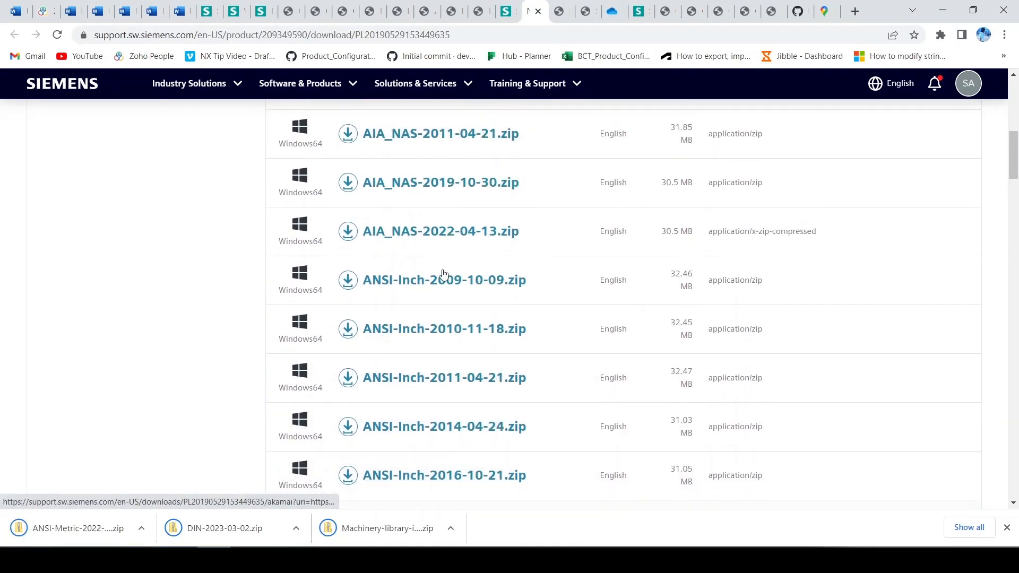
Download the ANSI-Inch-2022-03-31 and ISO library archives.
scroll(down, 3)
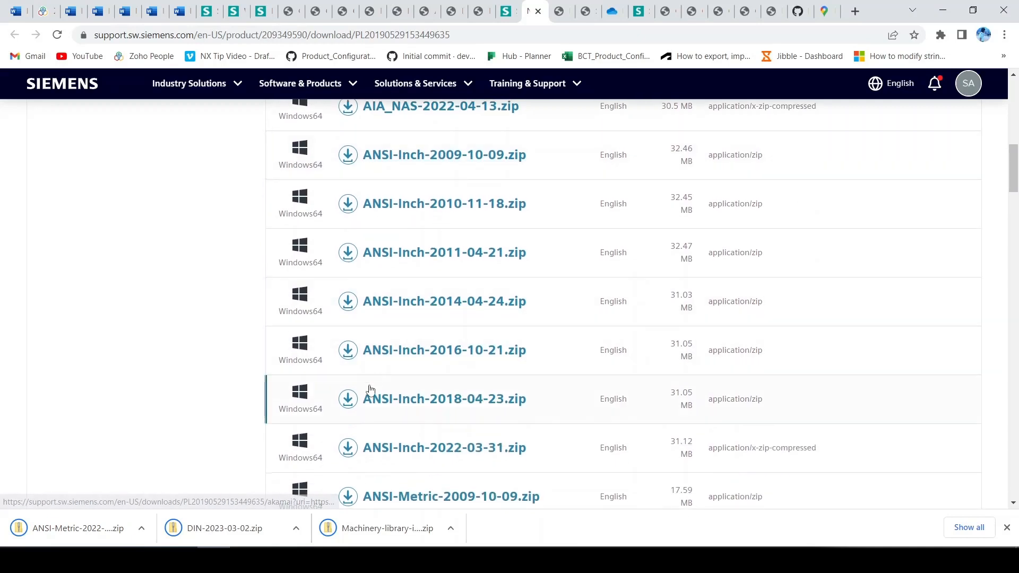
scroll(down, 3)
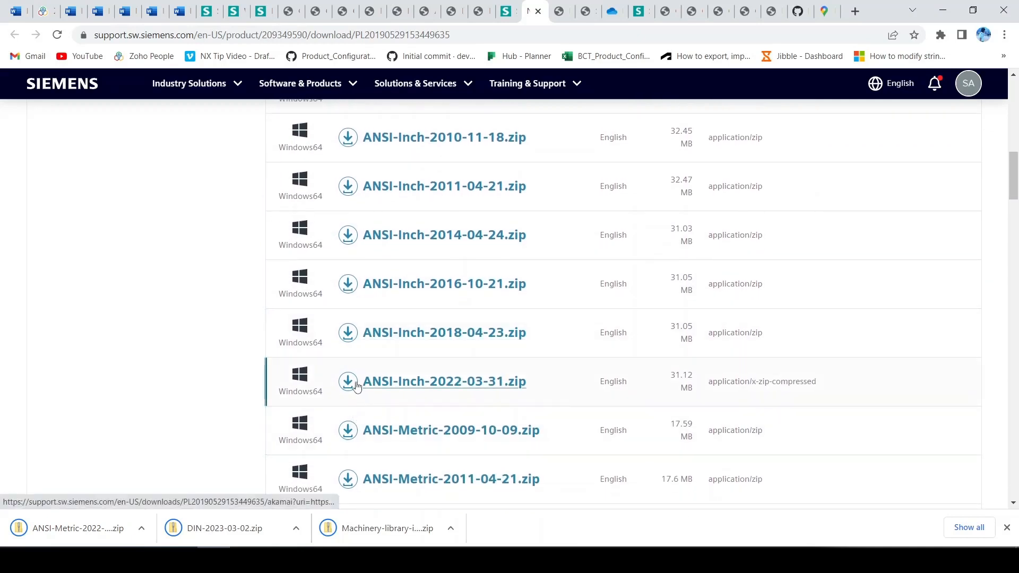
click(347, 382)
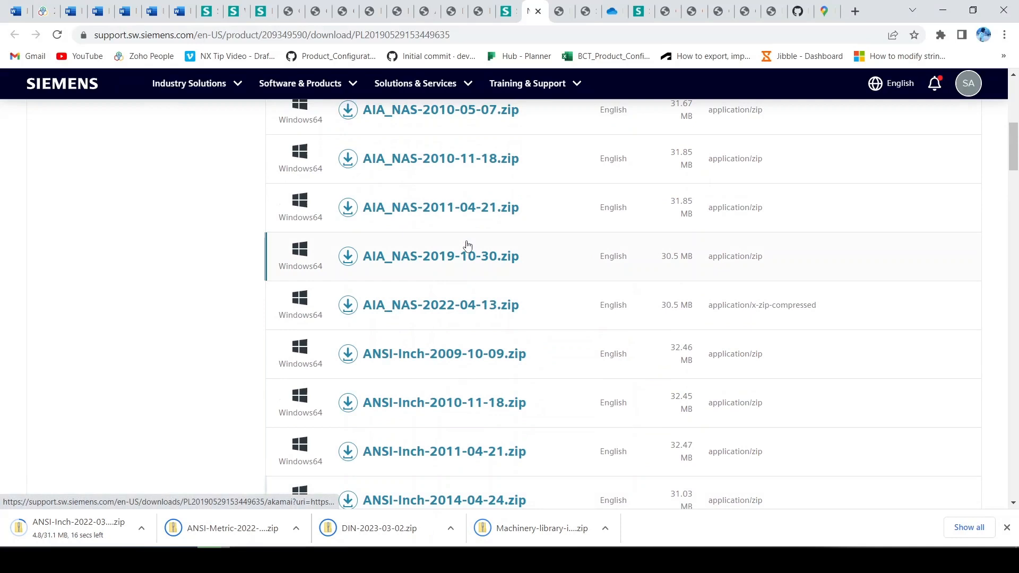
scroll(down, 3)
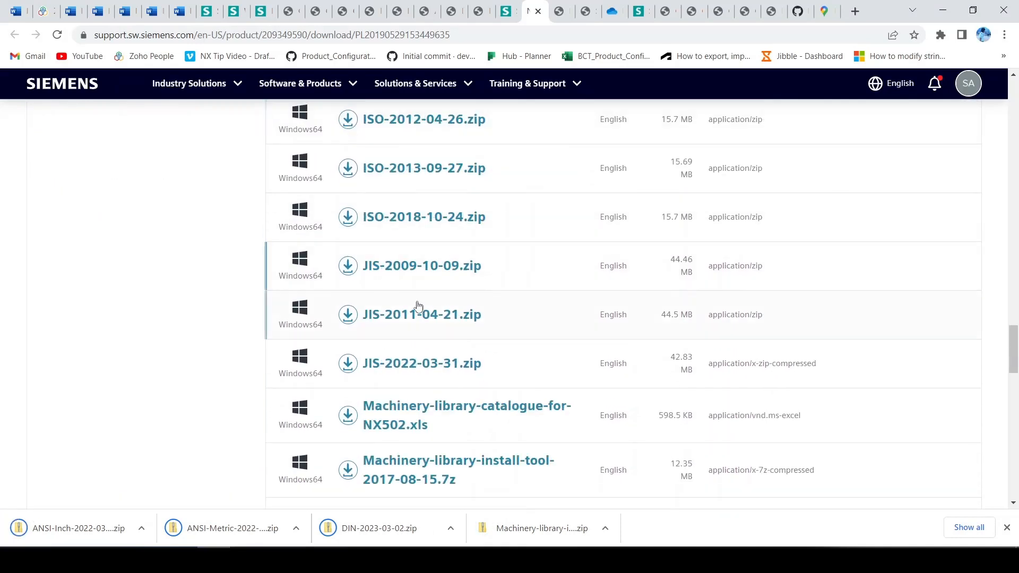
click(347, 283)
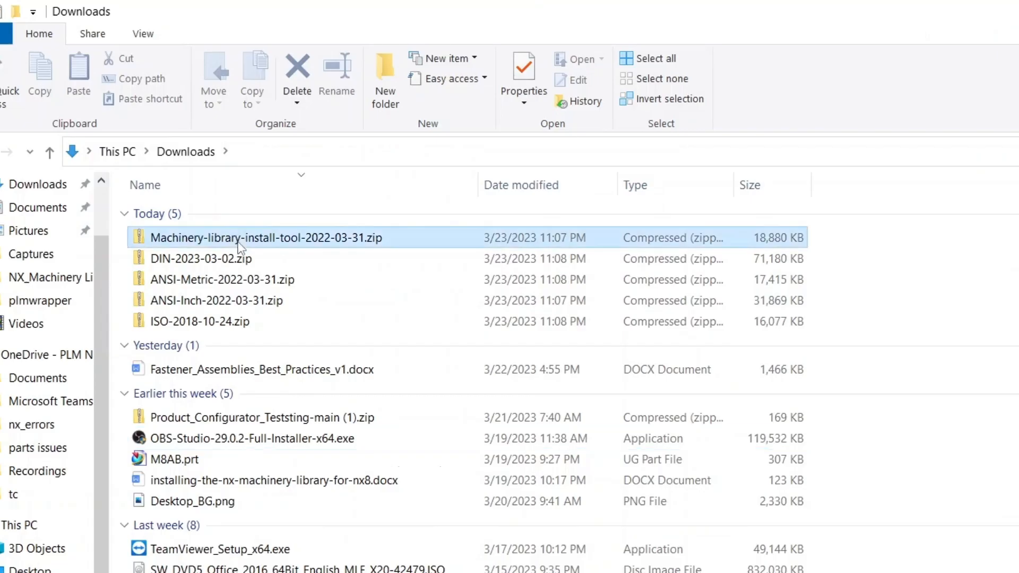
Extract the install tool zip with 7-Zip into C:\MachineryLibrary.
right_click(263, 237)
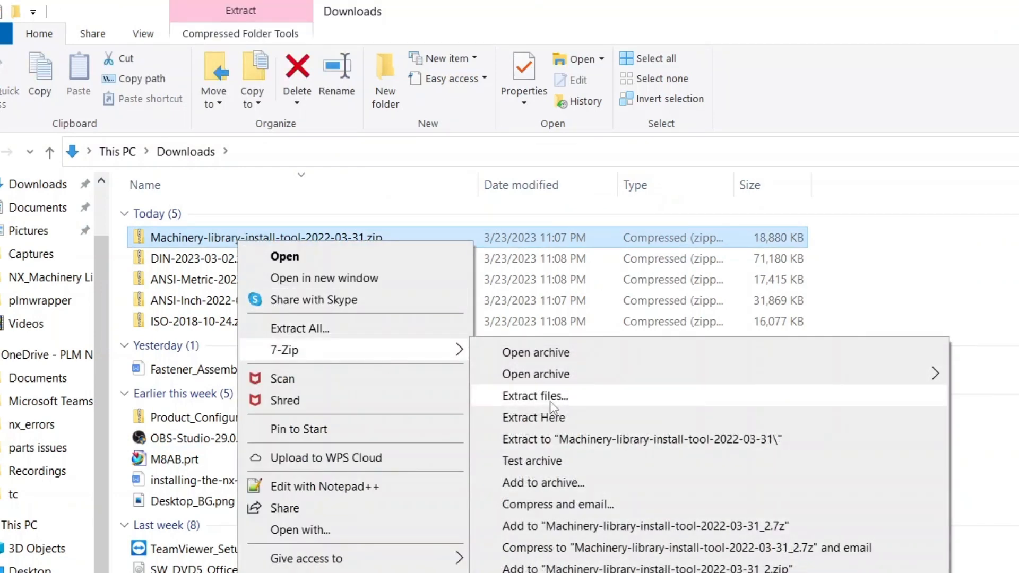
click(535, 396)
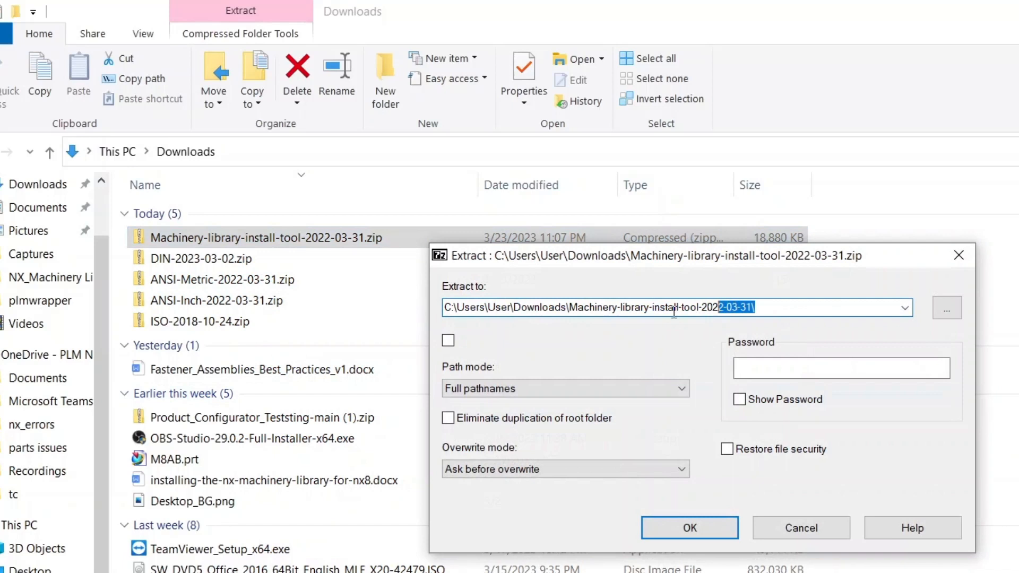
text(C:\)
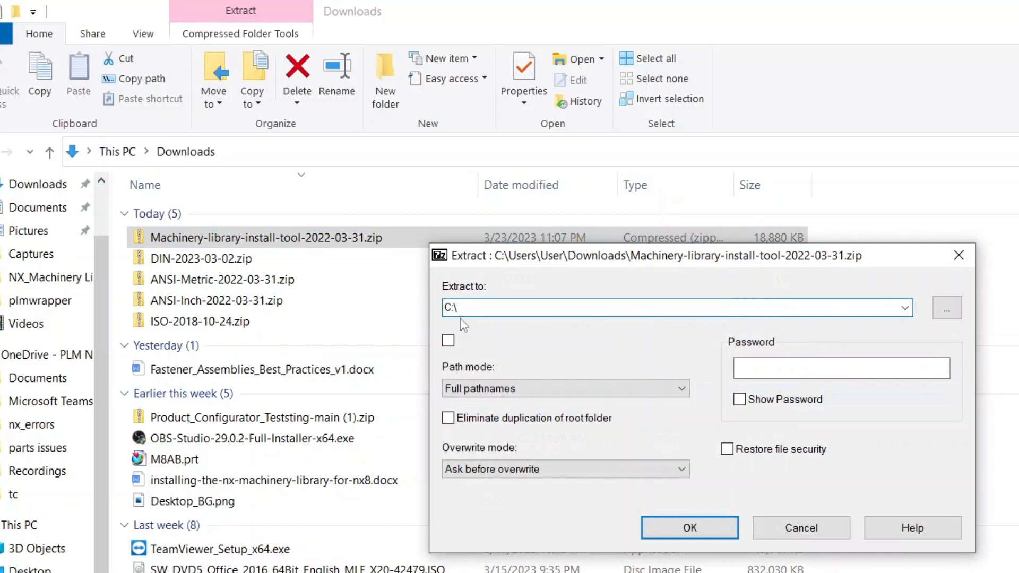
text(Machinery)
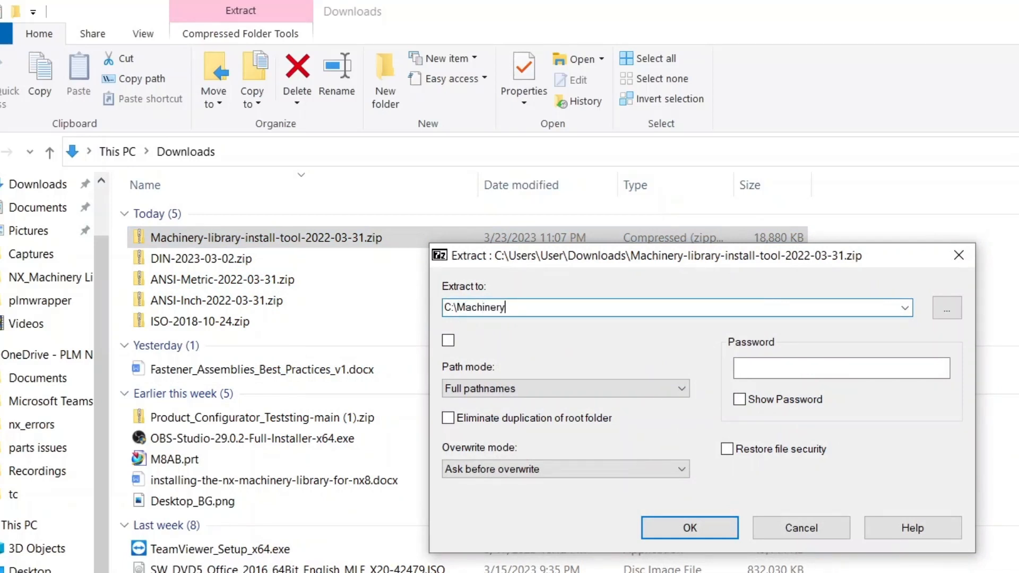
text(Library)
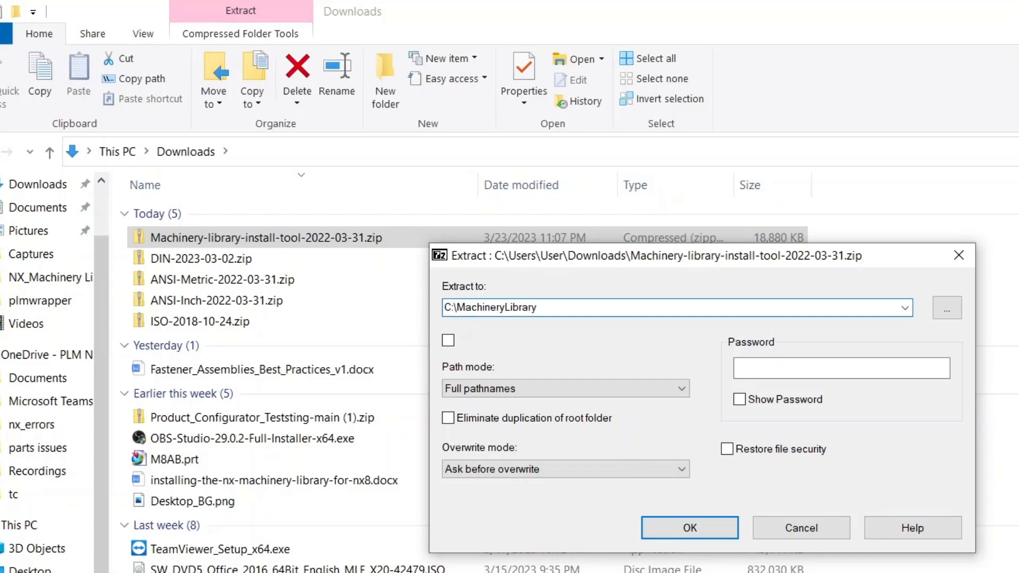
click(689, 527)
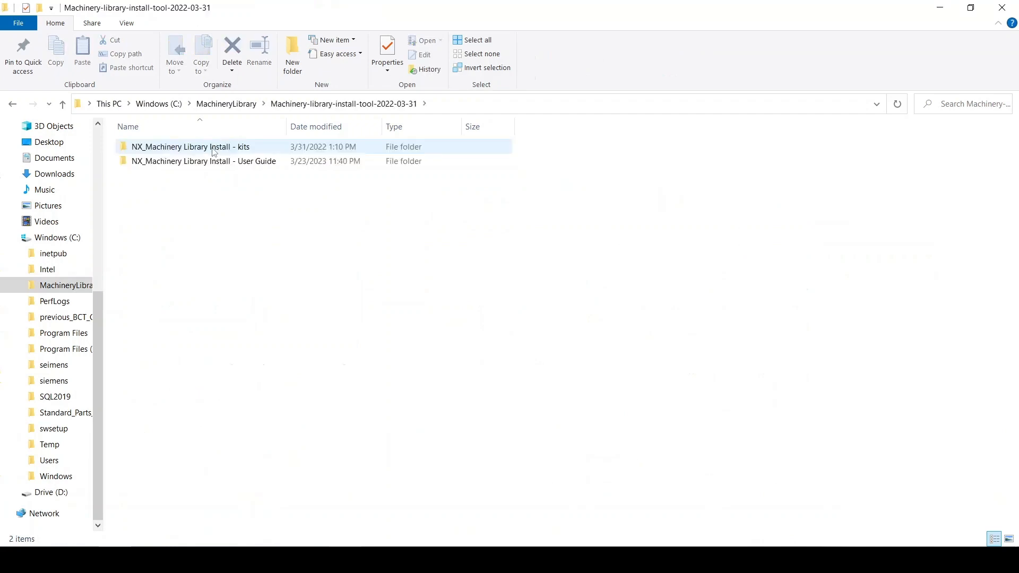
Browse into kits > tool > libs to check the library archives.
double_click(190, 146)
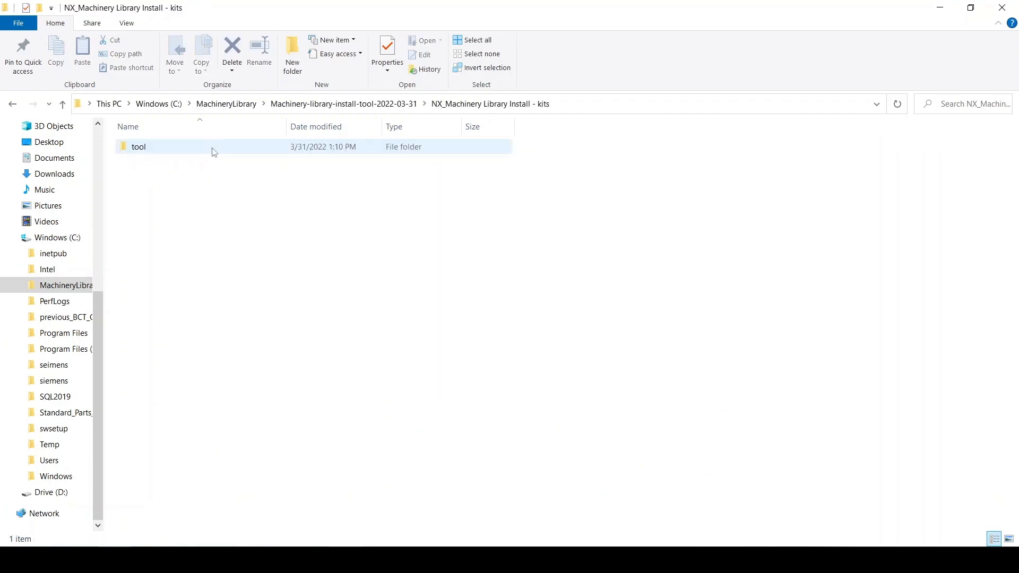
double_click(139, 146)
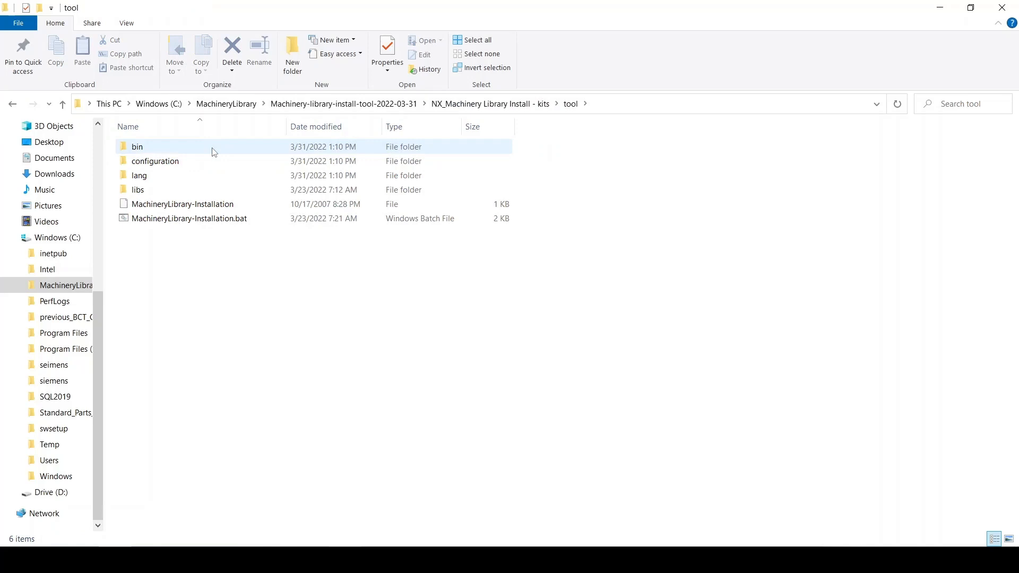
double_click(138, 189)
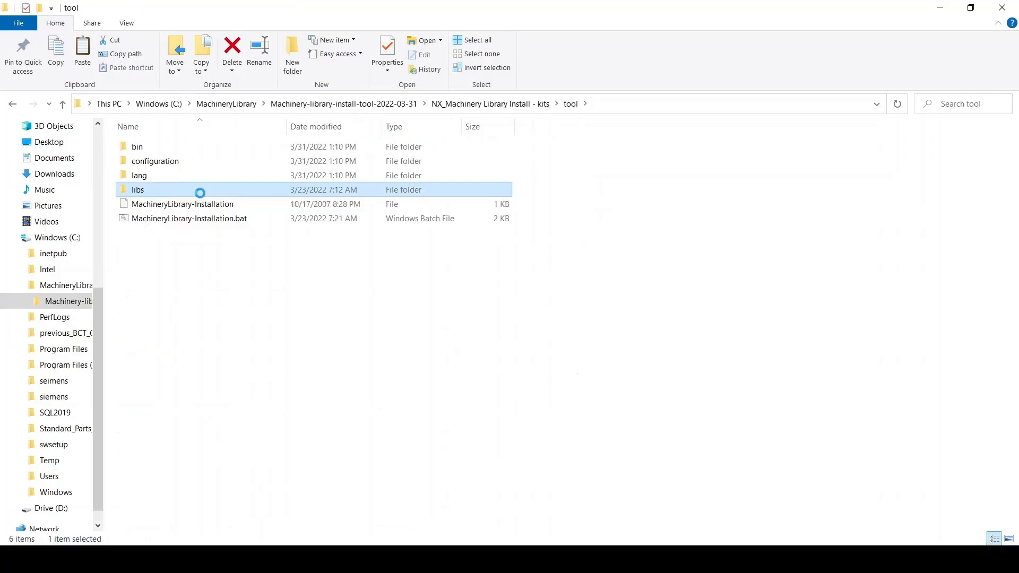
double_click(138, 189)
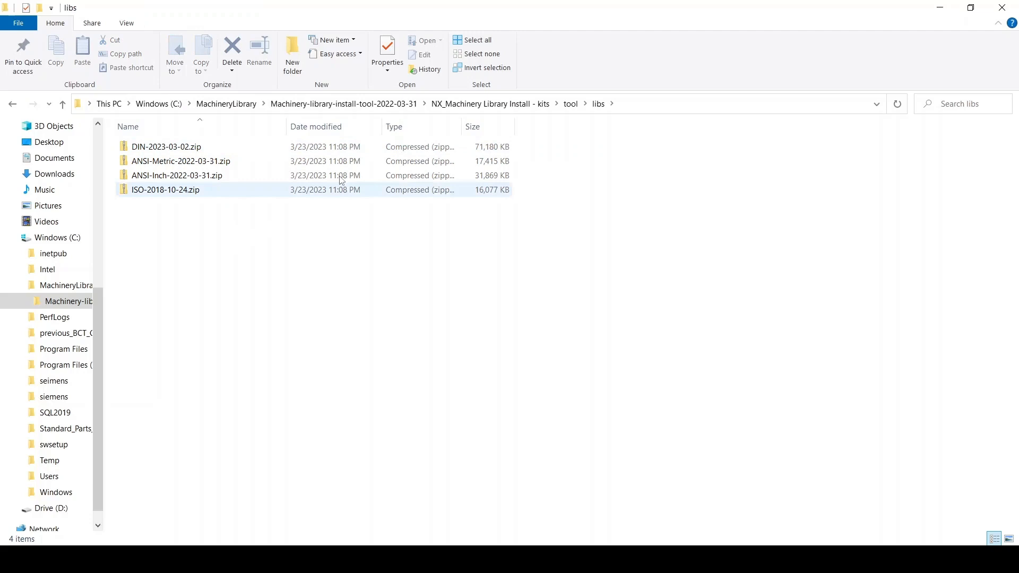
Open MachineryLibrary-utilities.def from the configuration folder in Notepad++.
click(489, 104)
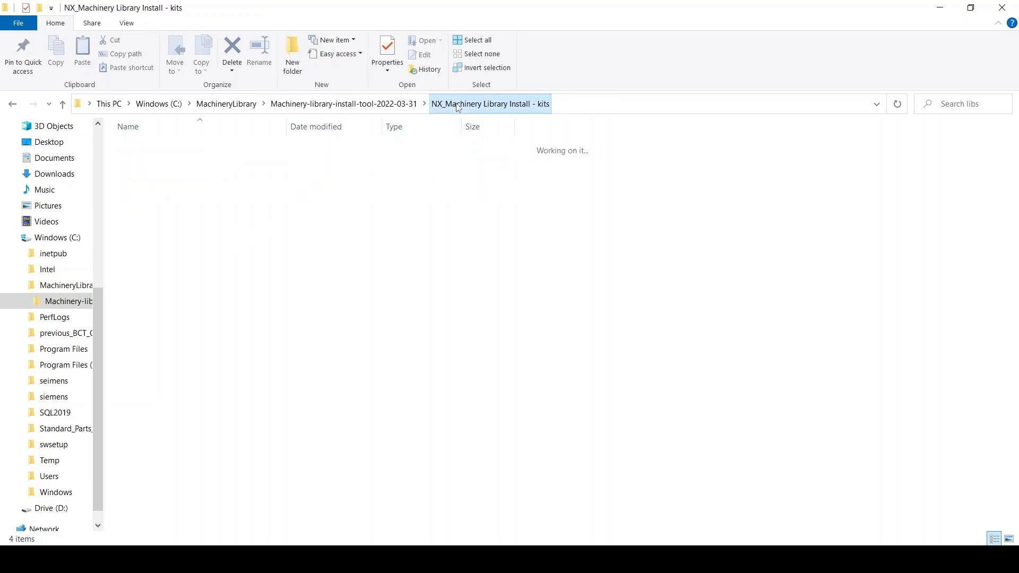
click(166, 162)
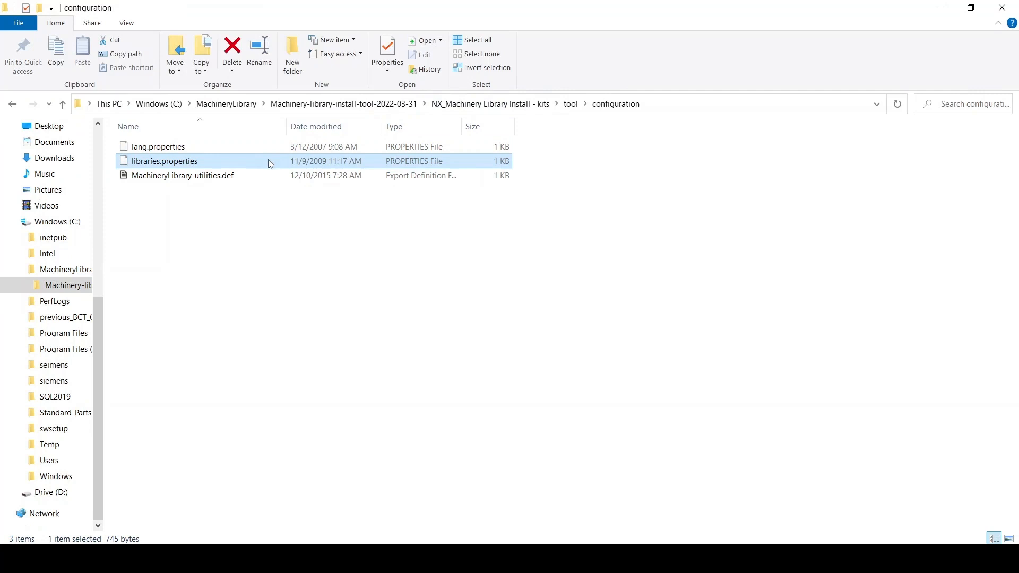
click(183, 176)
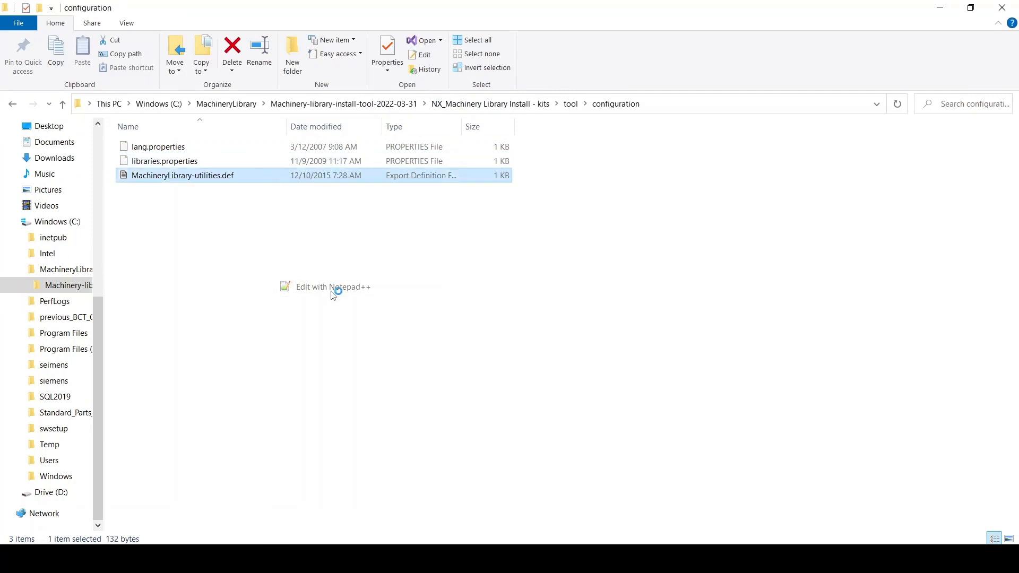
click(333, 287)
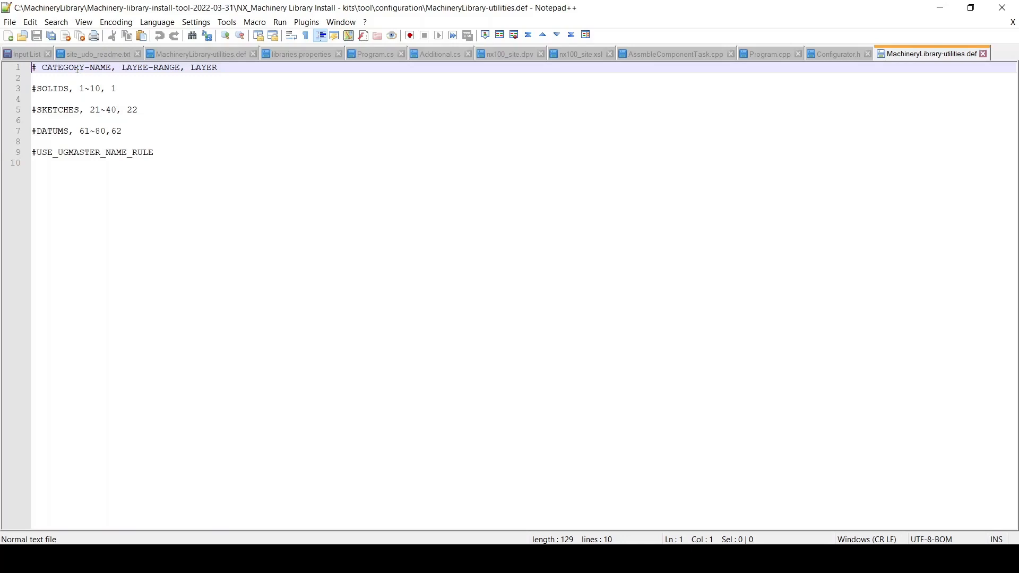
mouse_move(81, 88)
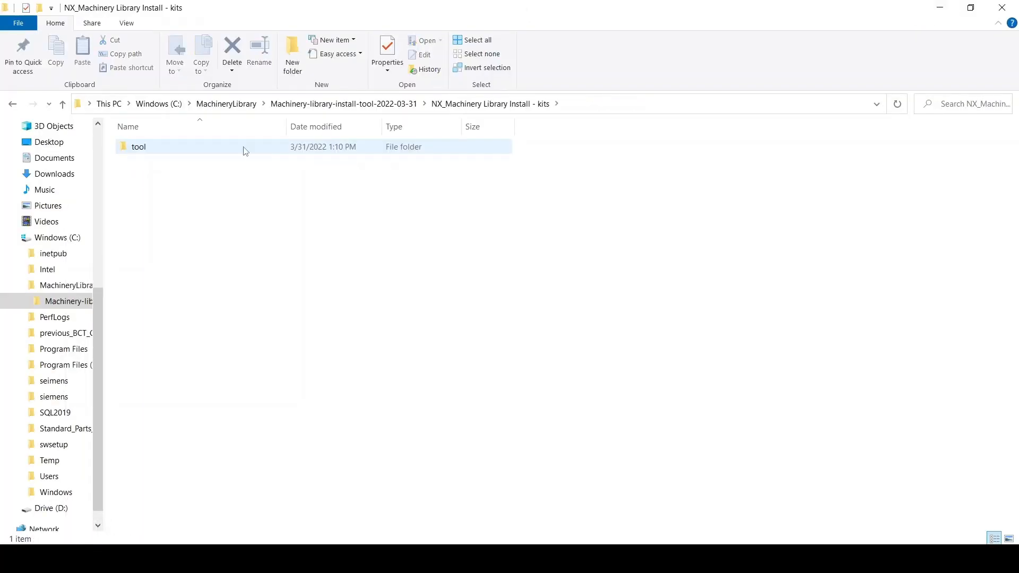
Run MachineryLibrary-Installation.bat from the tool folder to launch the wizard.
double_click(139, 146)
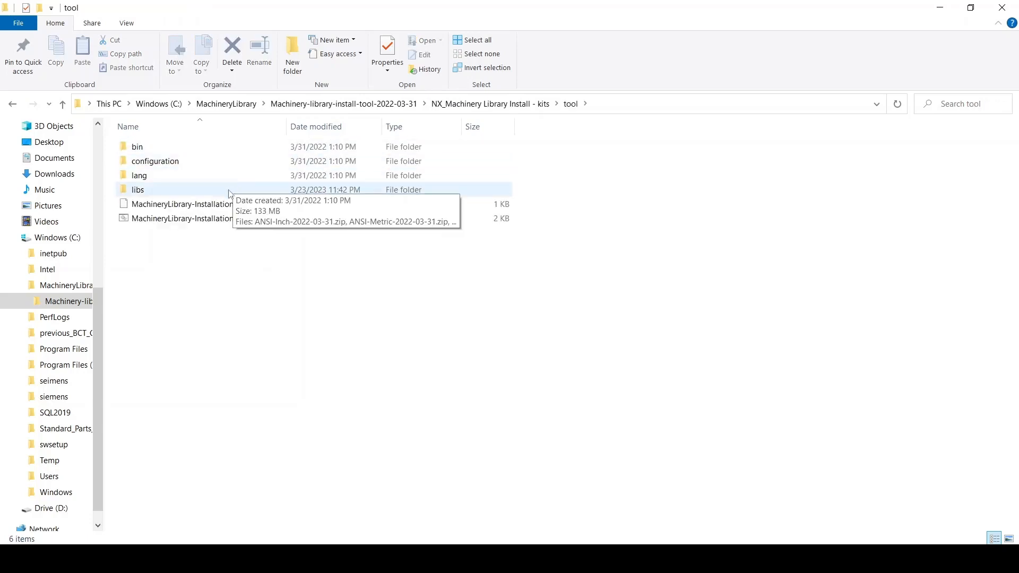
click(189, 218)
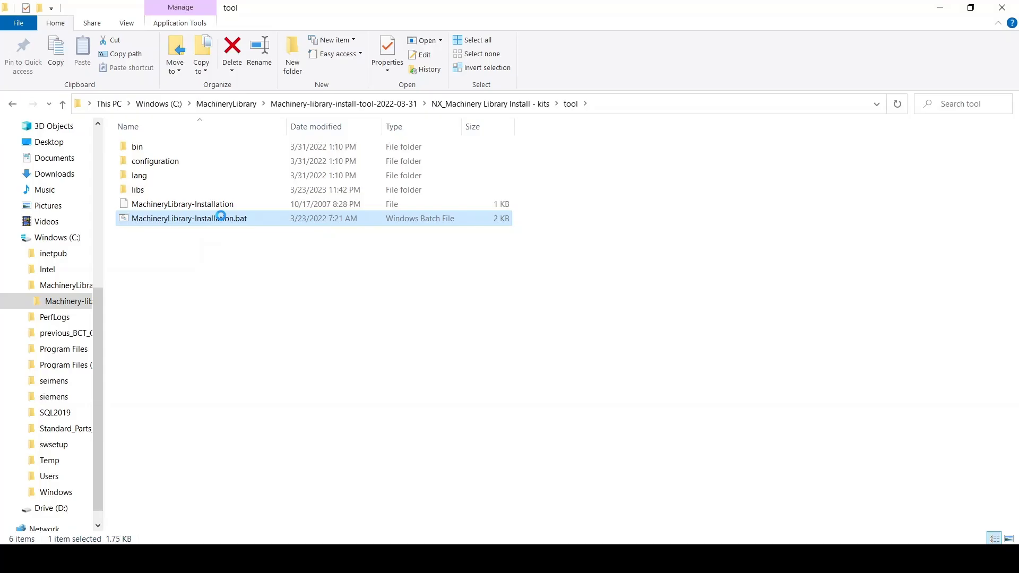
double_click(188, 218)
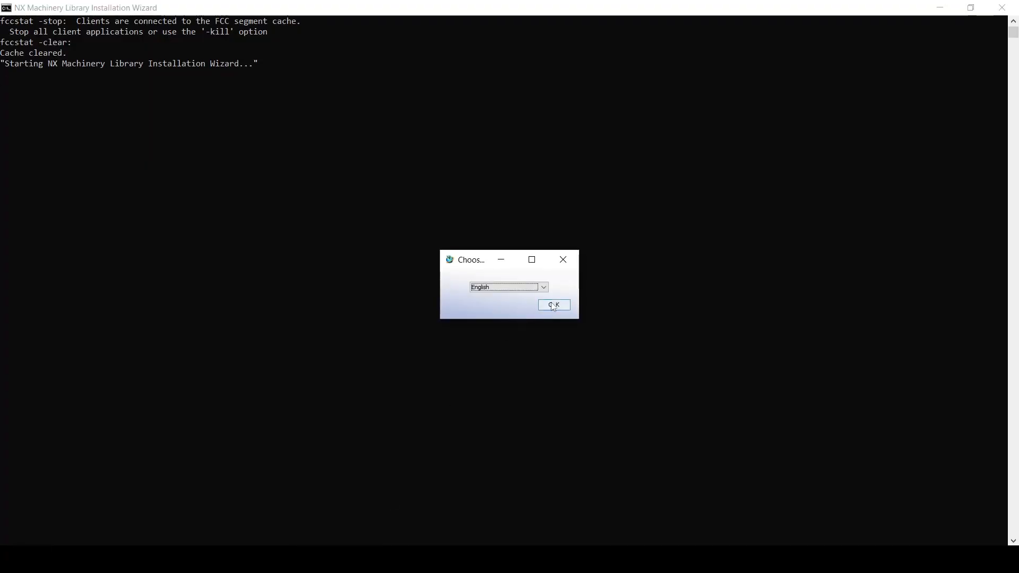
Confirm English, agree to the copyright terms, and choose Native Mode with a new installation.
click(553, 306)
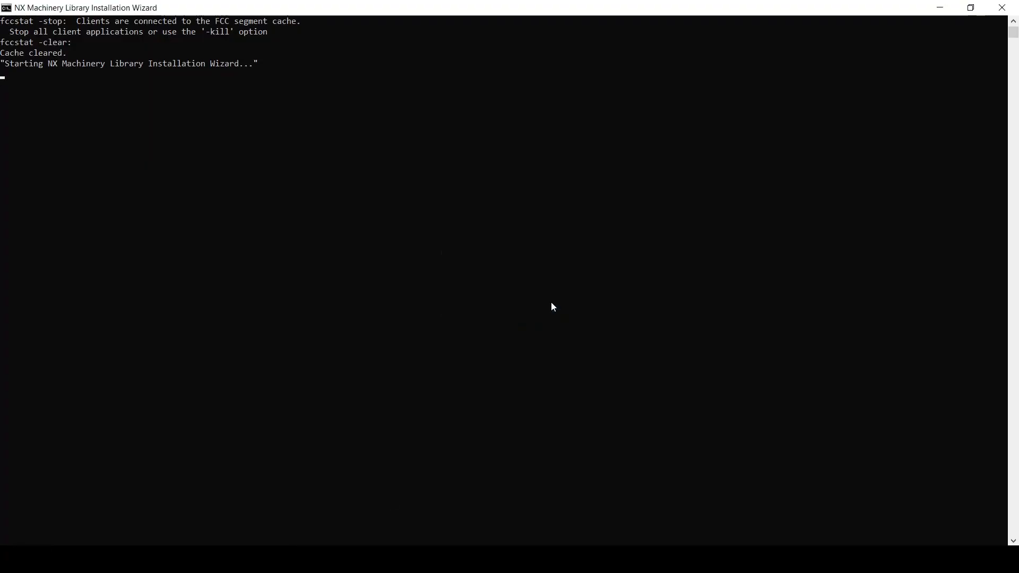
mouse_move(466, 273)
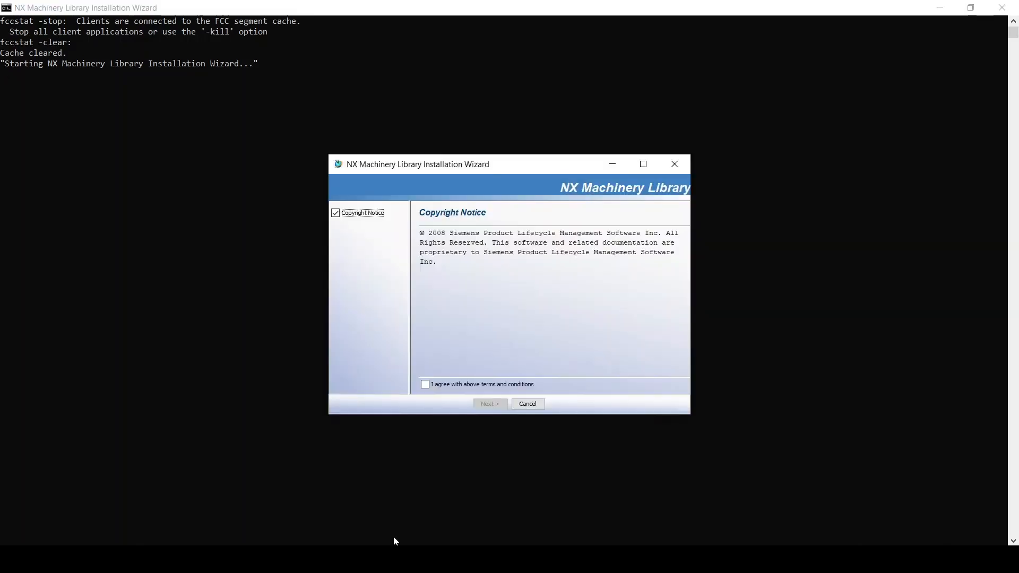
click(425, 384)
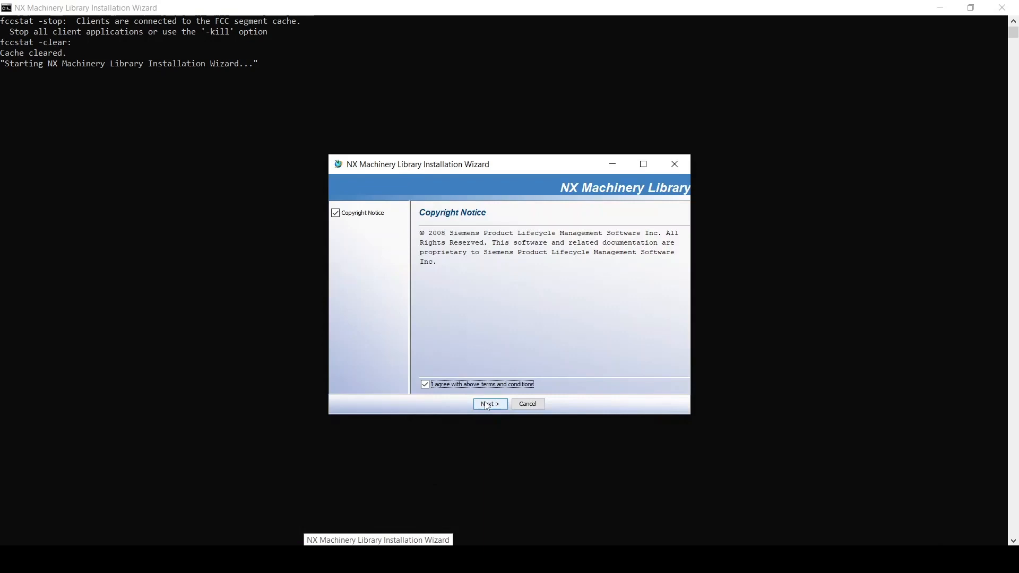
click(489, 403)
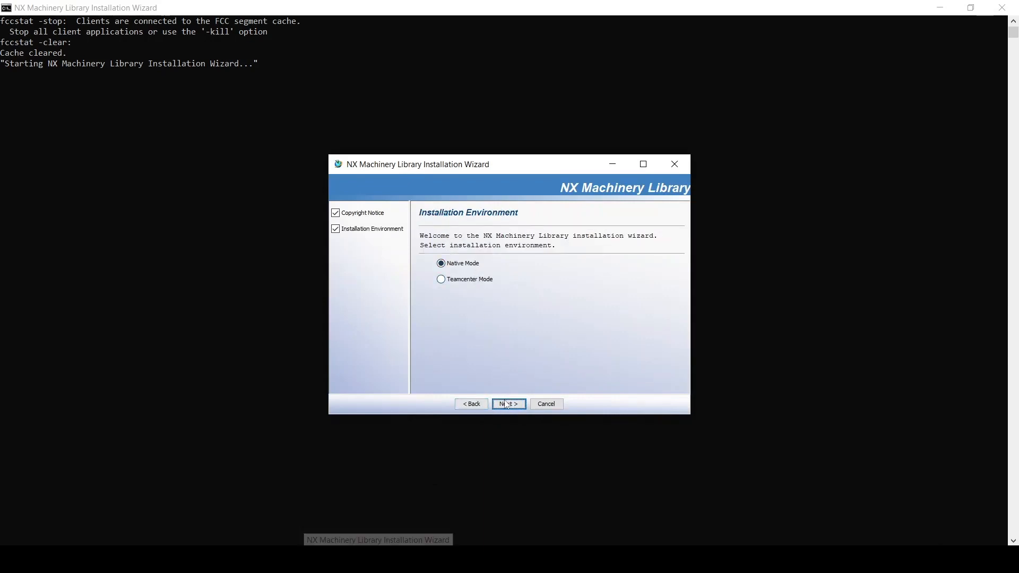
click(509, 403)
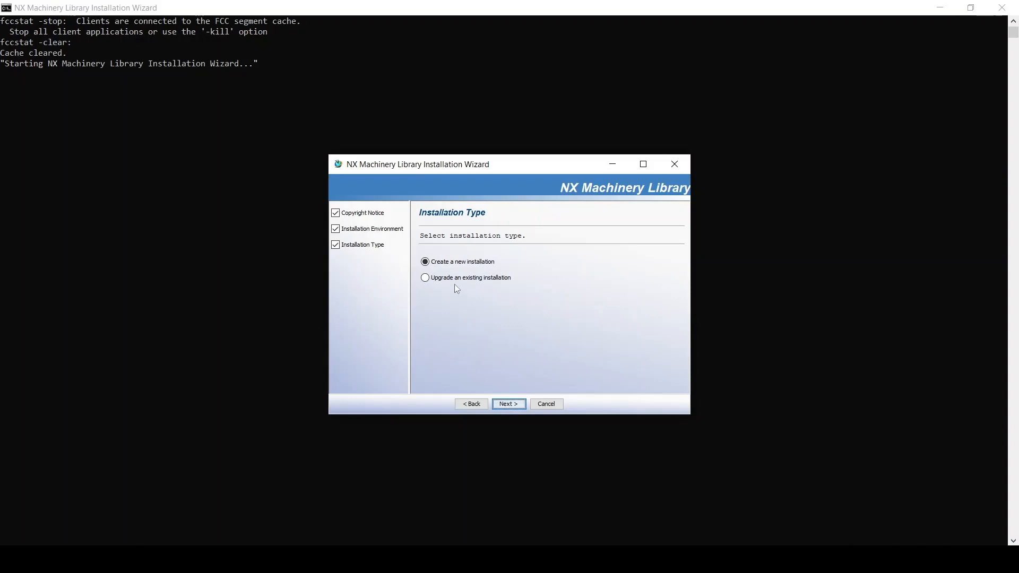
mouse_move(473, 281)
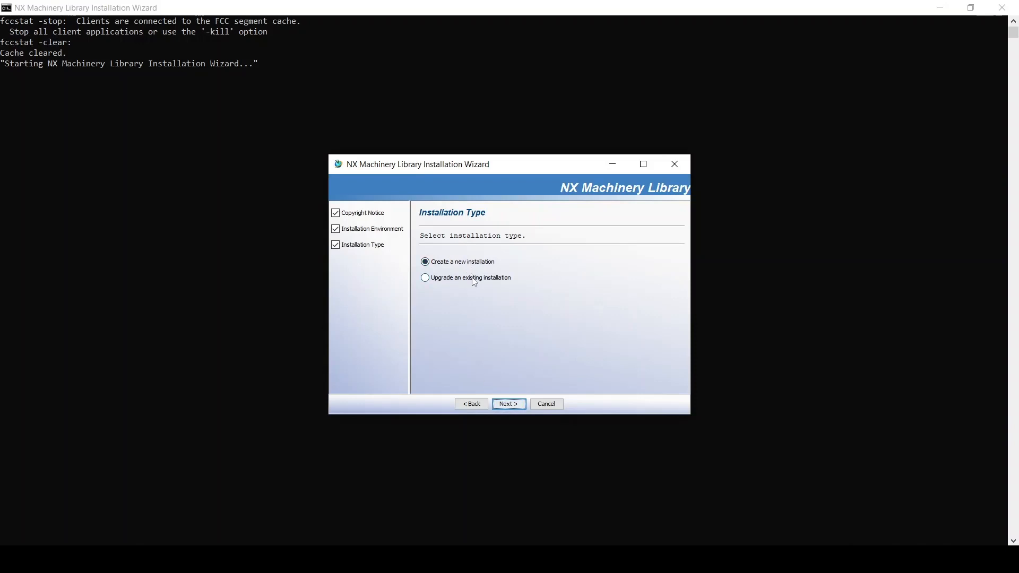
click(509, 403)
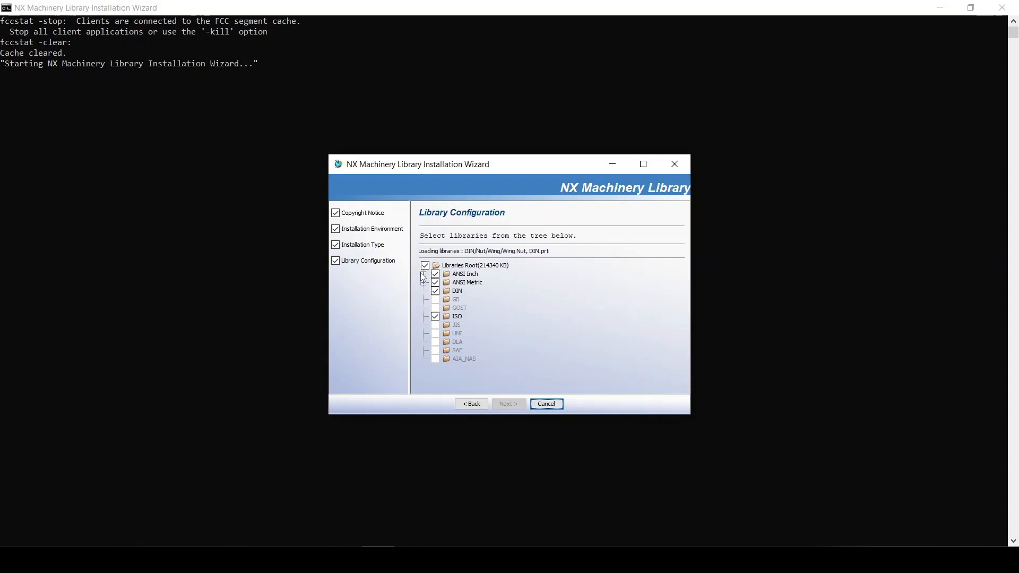
Keep ANSI Inch, ANSI Metric, DIN and ISO, accept C:\Siemens\Machinery Library, and install.
click(423, 274)
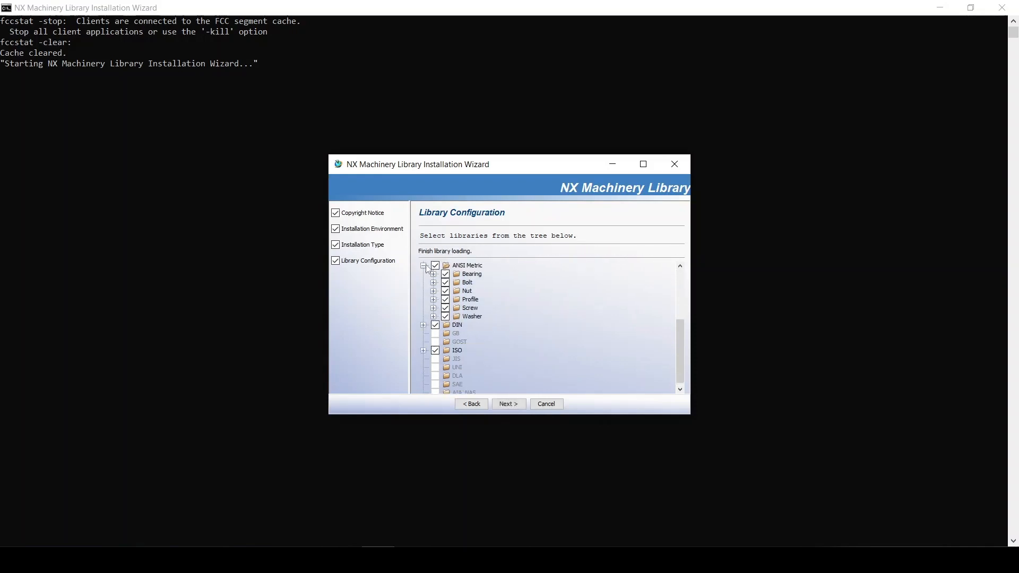
click(432, 274)
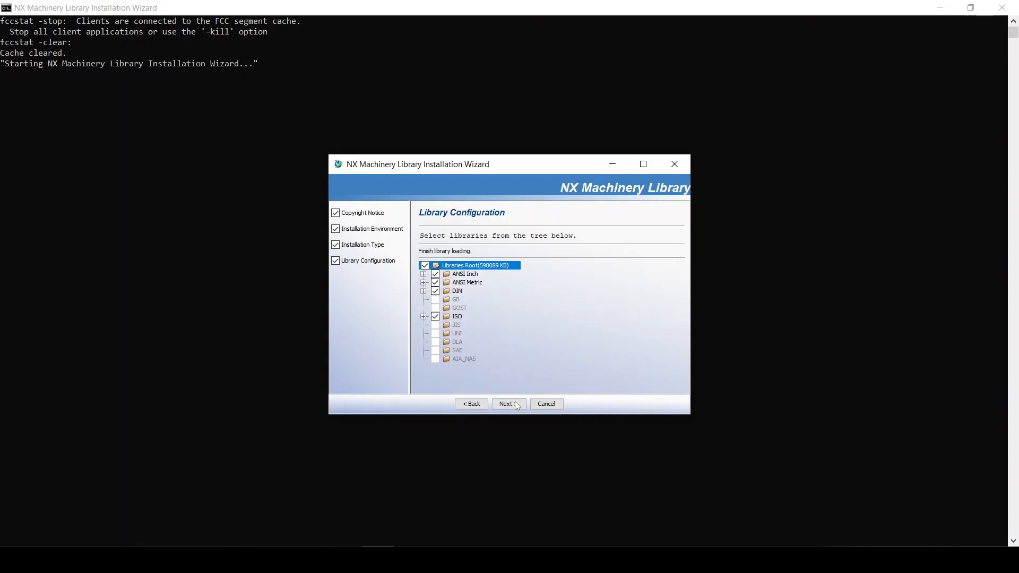
click(506, 404)
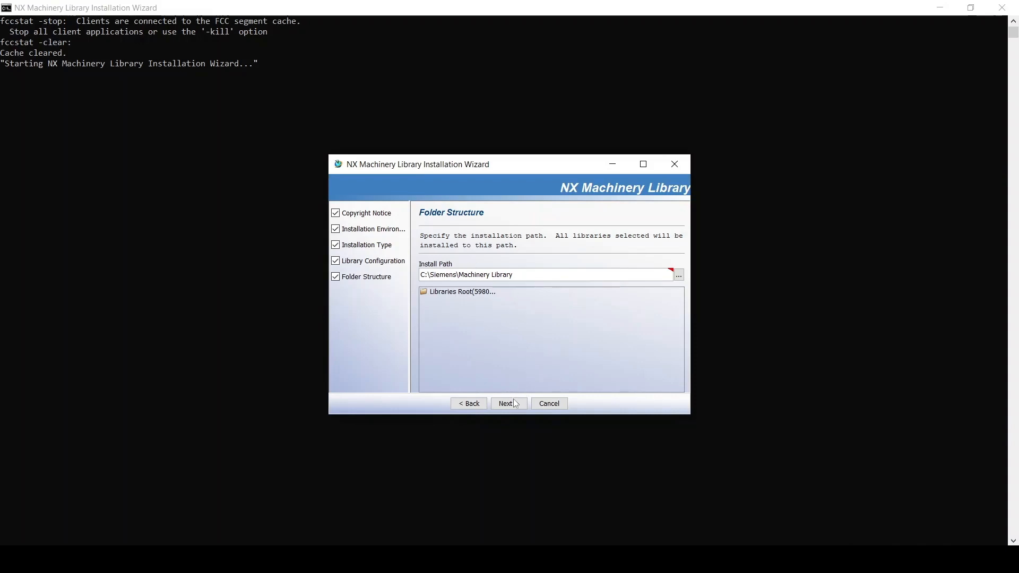
click(507, 402)
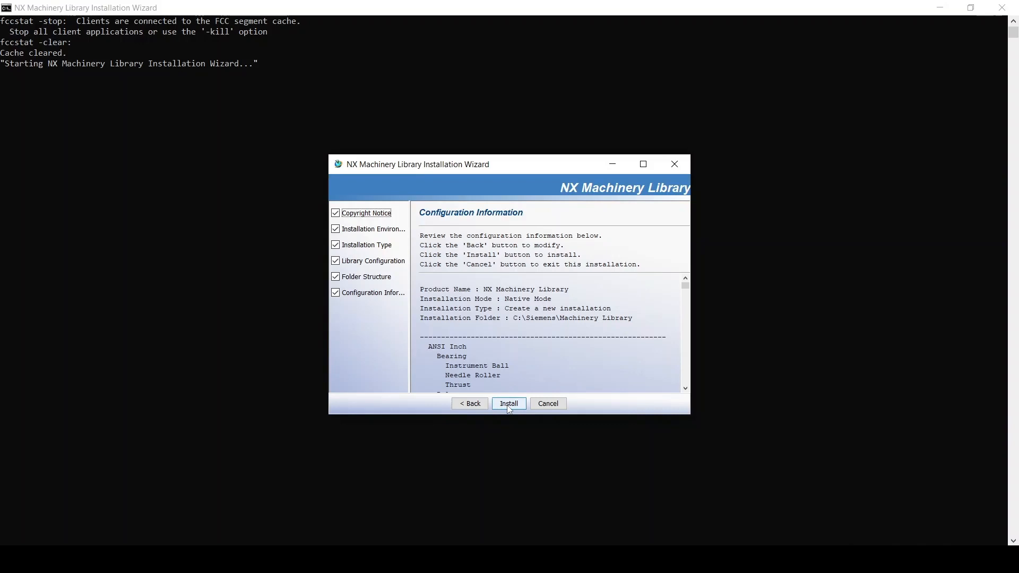
click(469, 403)
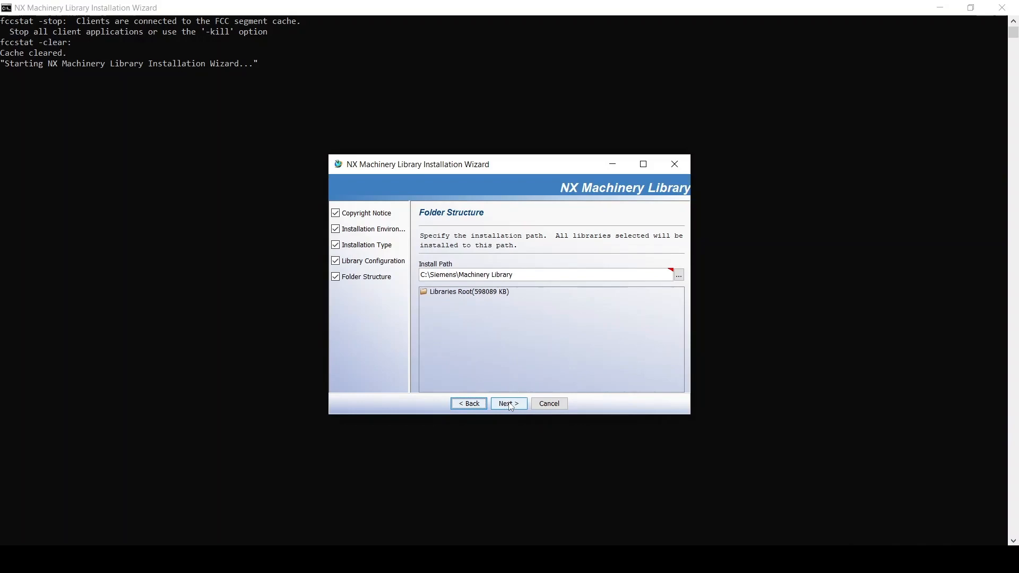
click(509, 403)
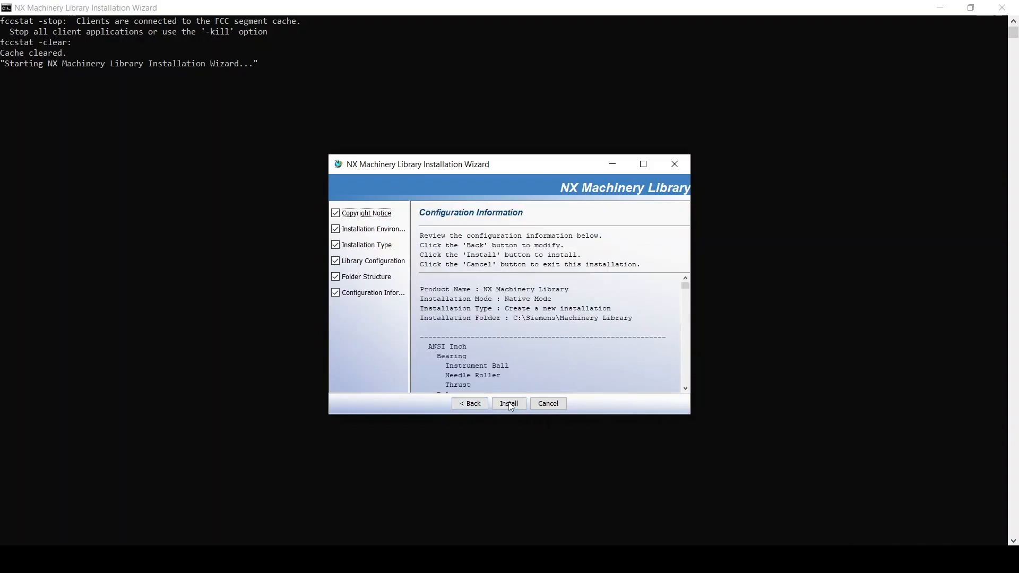
click(509, 403)
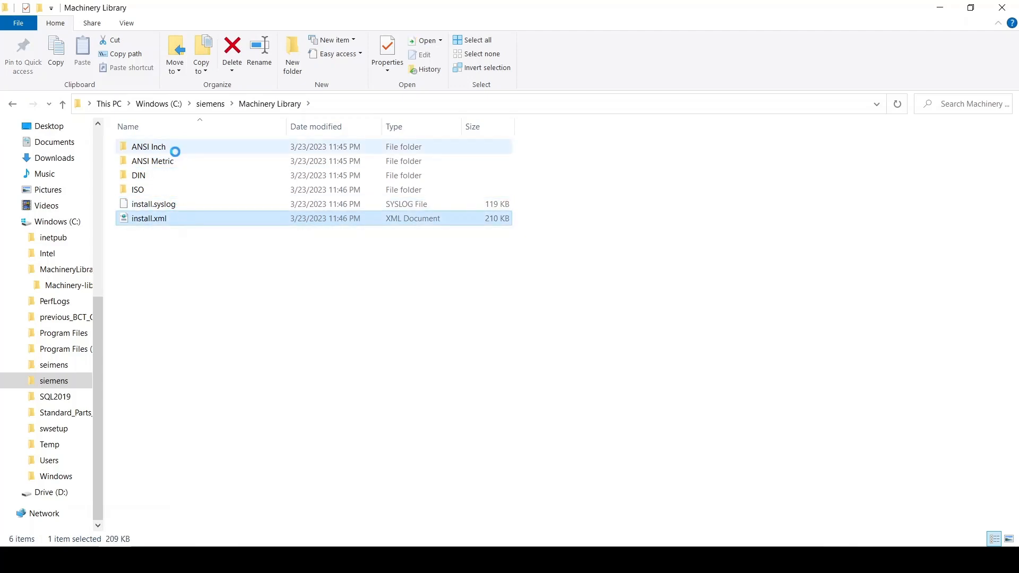
Open the ANSI Inch library folder and then its Bolt category folder.
click(148, 146)
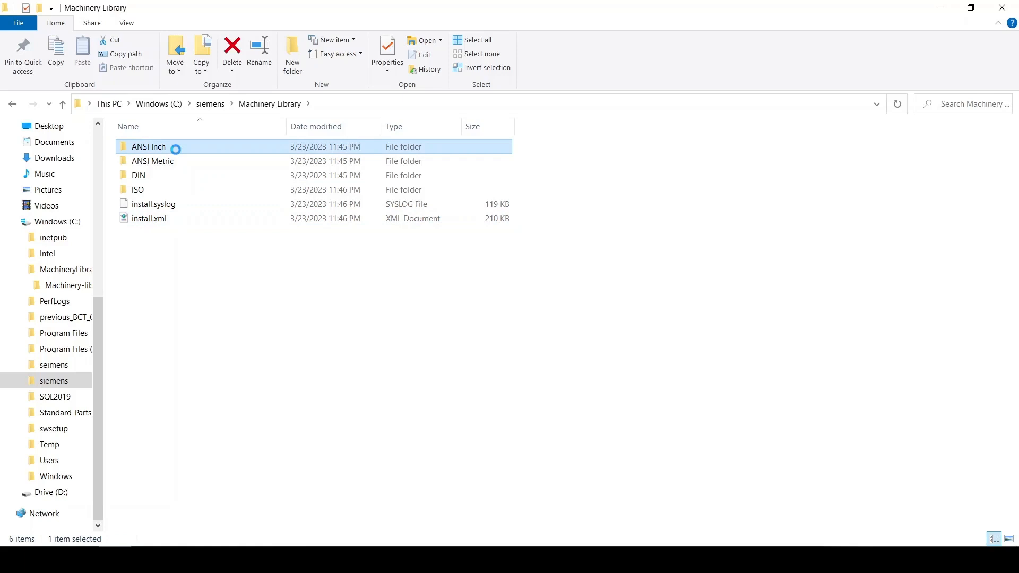
double_click(148, 146)
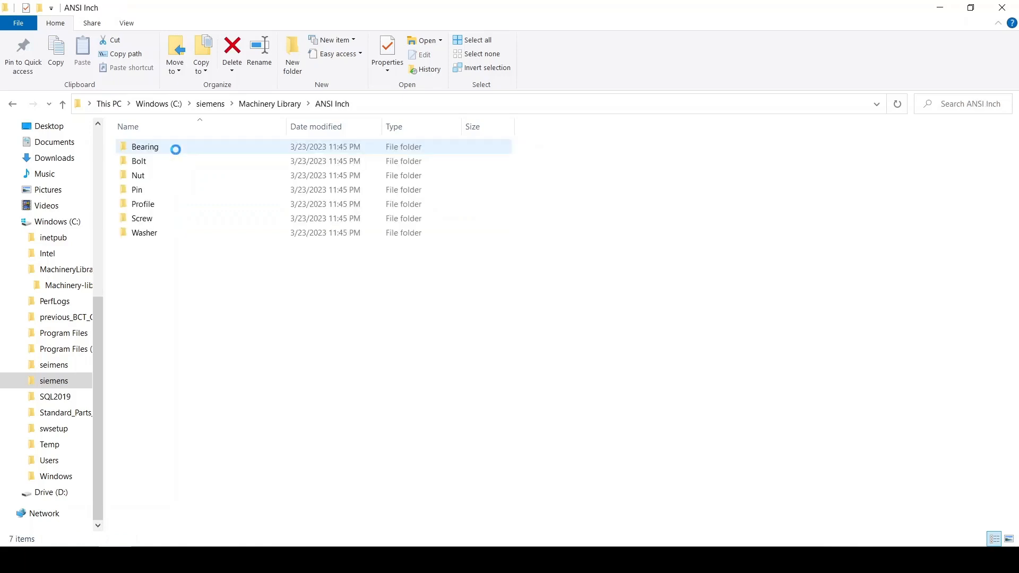
click(139, 161)
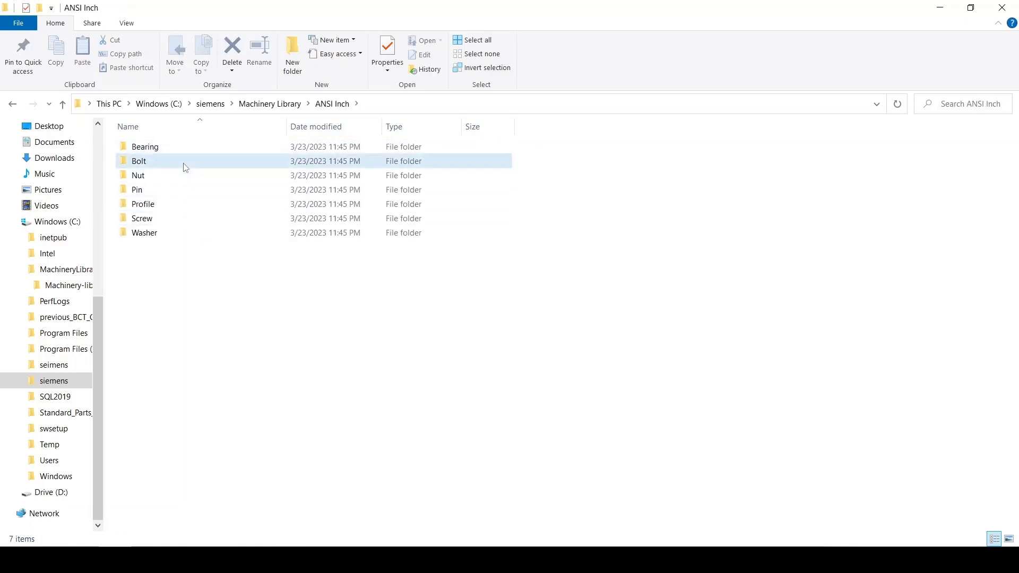
double_click(139, 162)
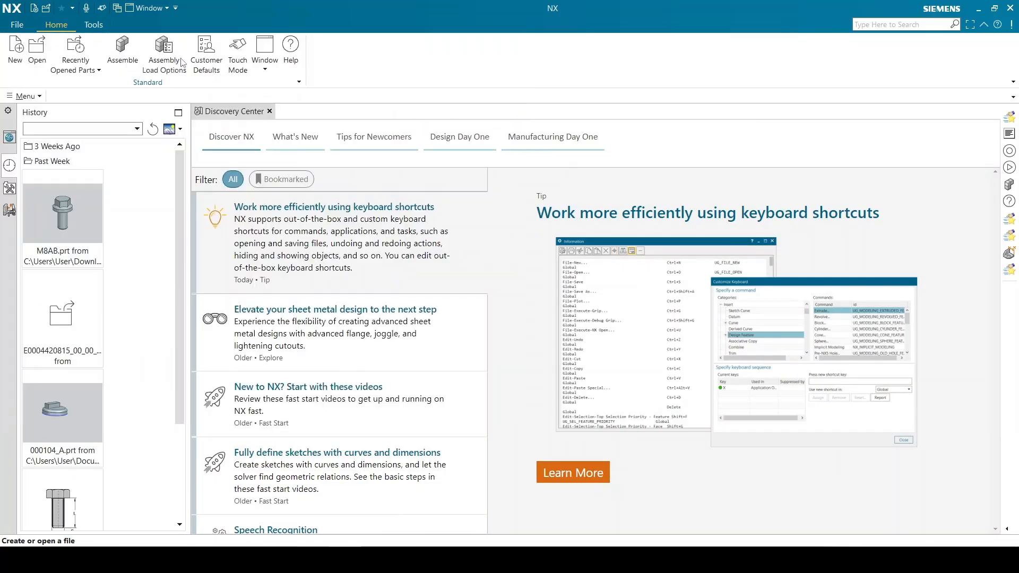
Add 'Machine Library|C:\siemens\Machinery Library' under Reuse Library customer defaults and save.
click(206, 53)
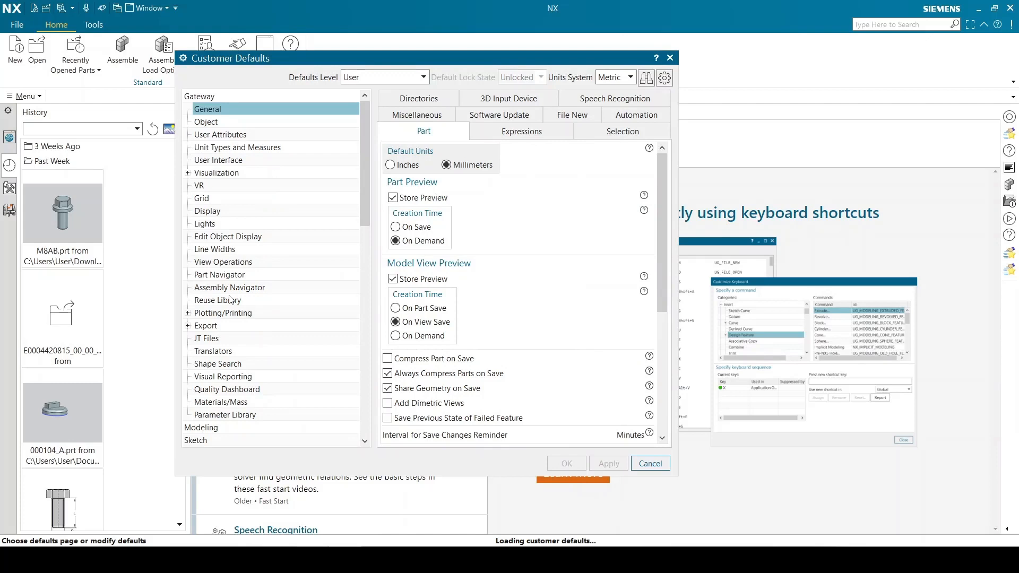
mouse_move(228, 299)
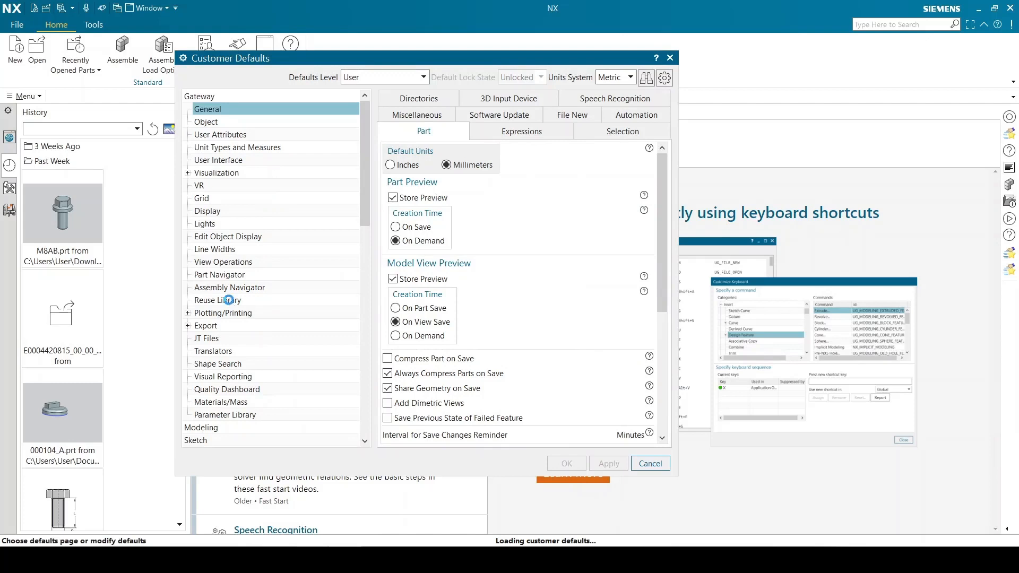
click(217, 299)
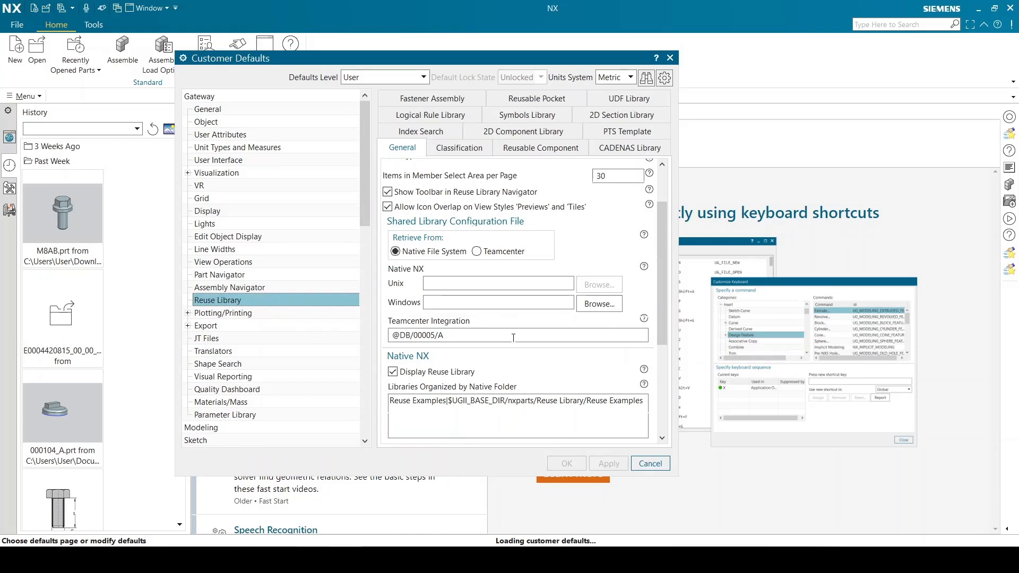
scroll(down, 3)
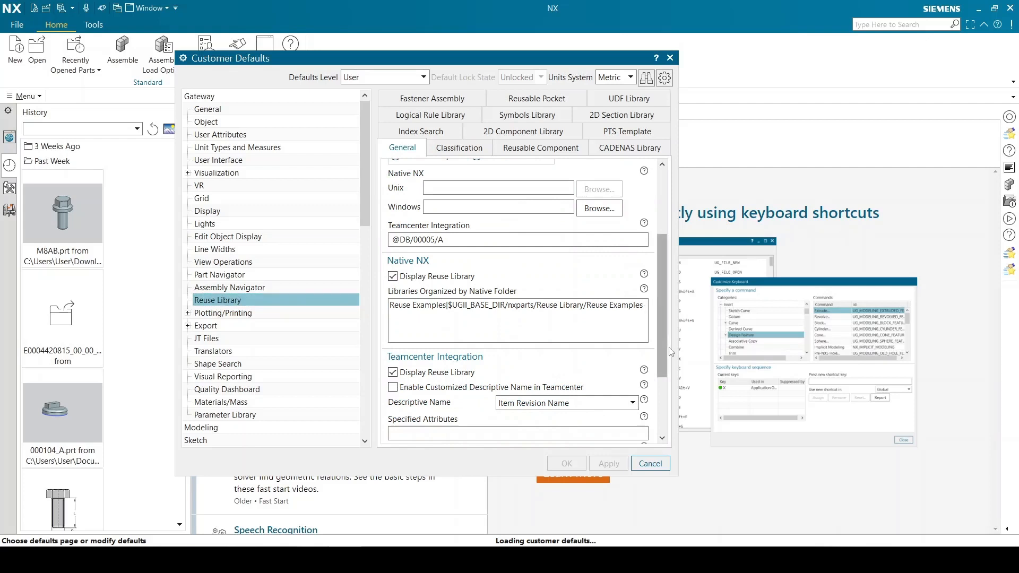
text(Machine Library)
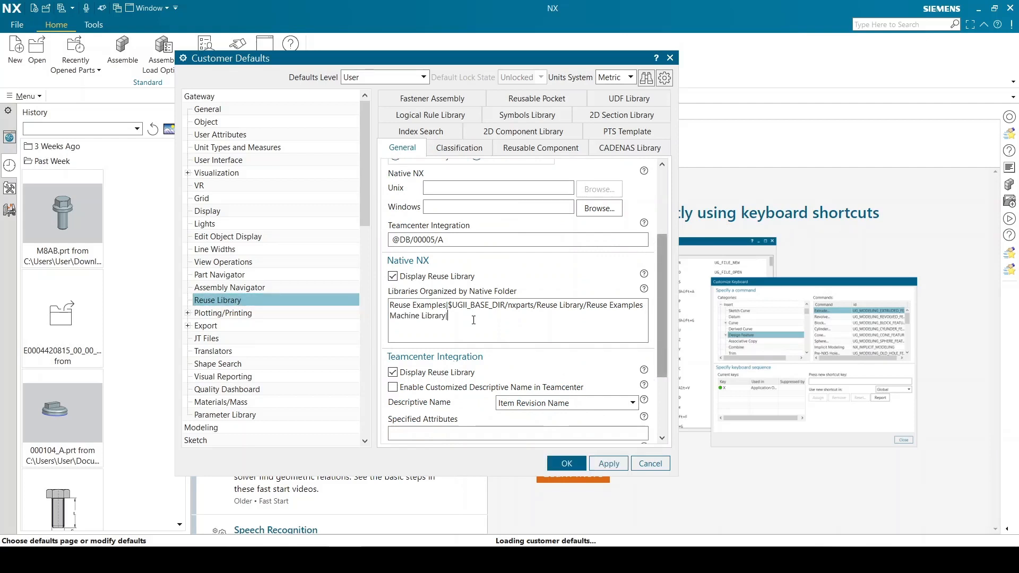
text(|C:\siemens\Machinery Library)
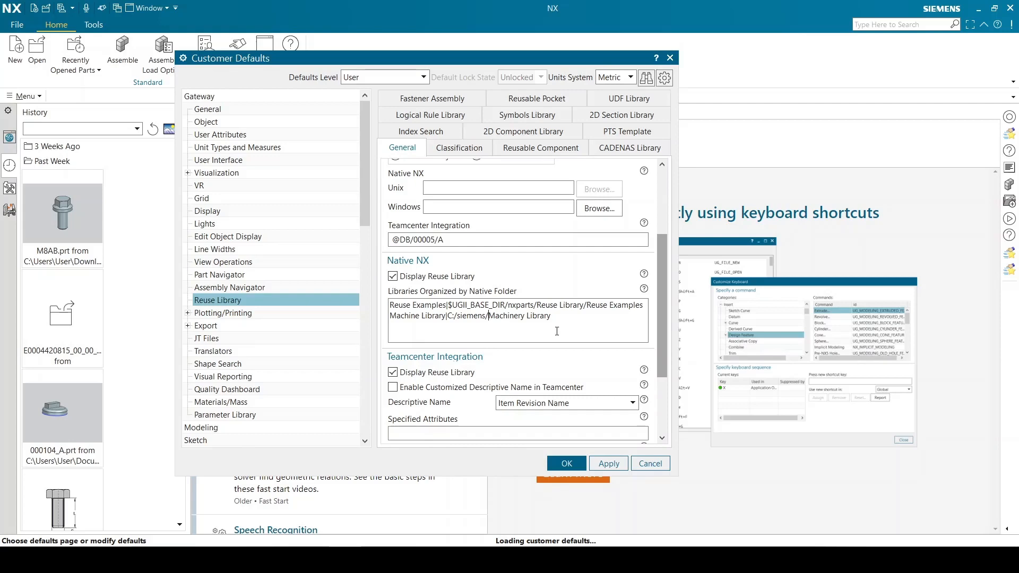
mouse_move(579, 454)
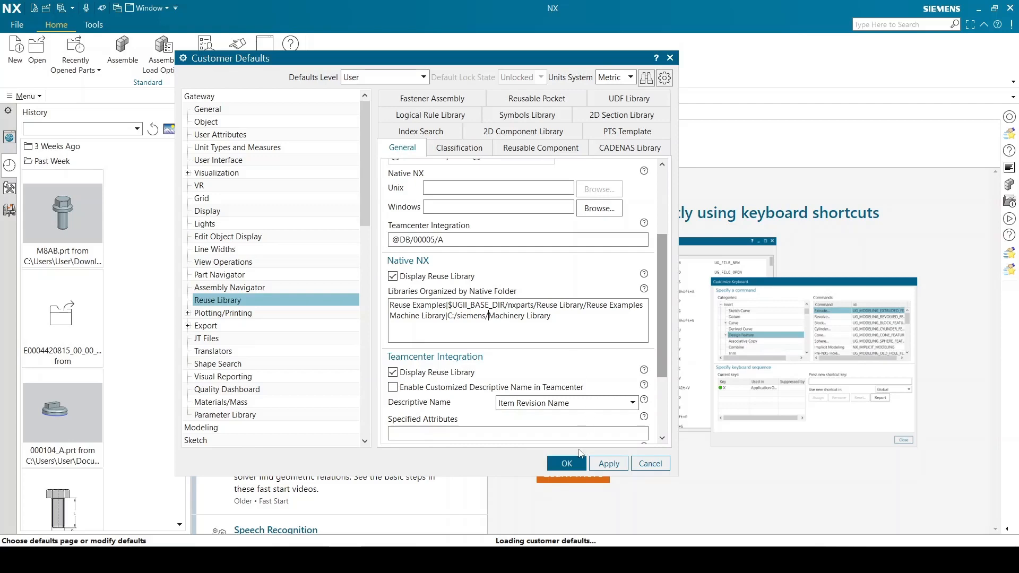
click(565, 463)
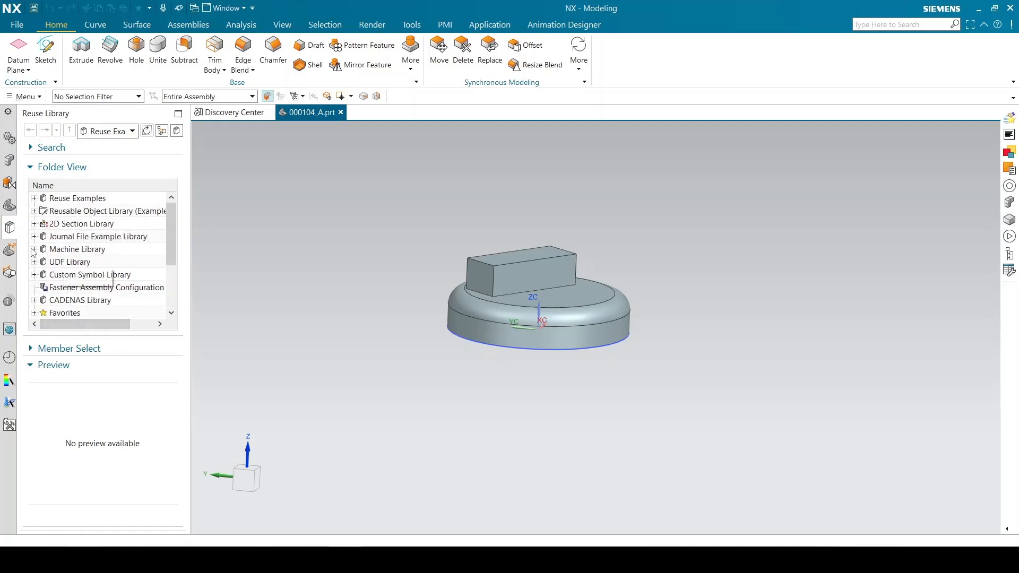
Expand Machine Library > ANSI Metric > Bolt and show the Hex Head members.
click(76, 249)
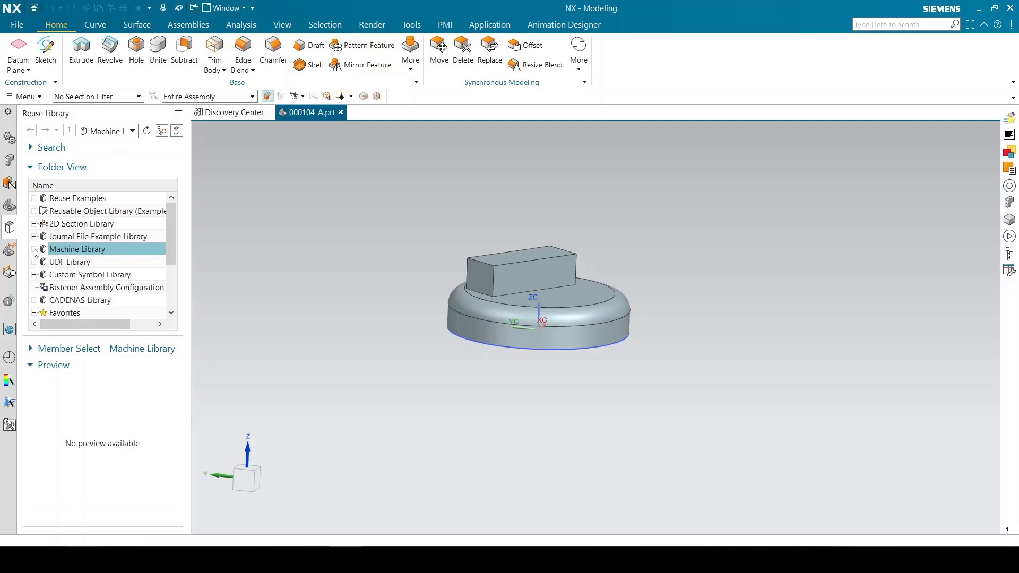
click(35, 249)
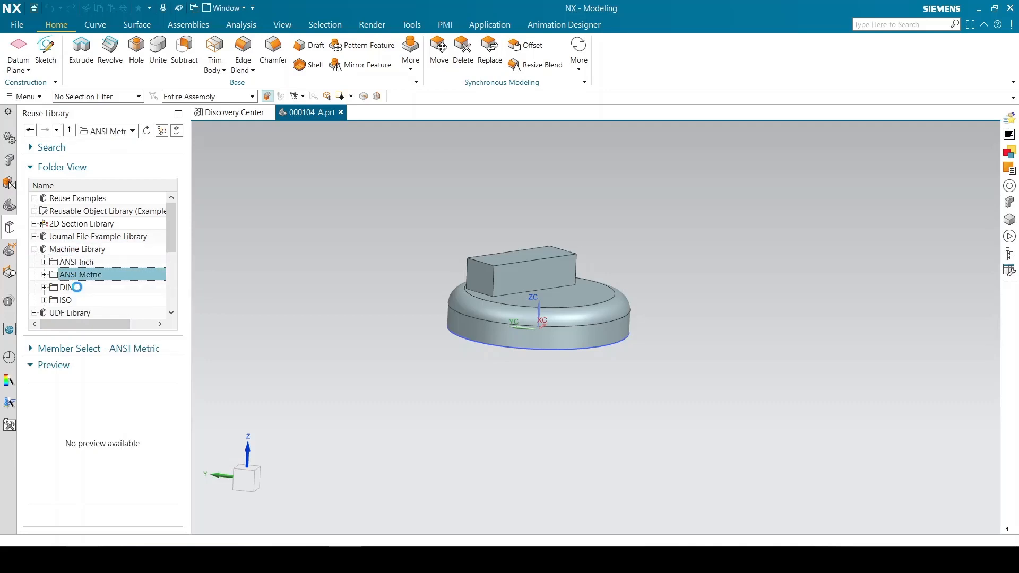
click(66, 299)
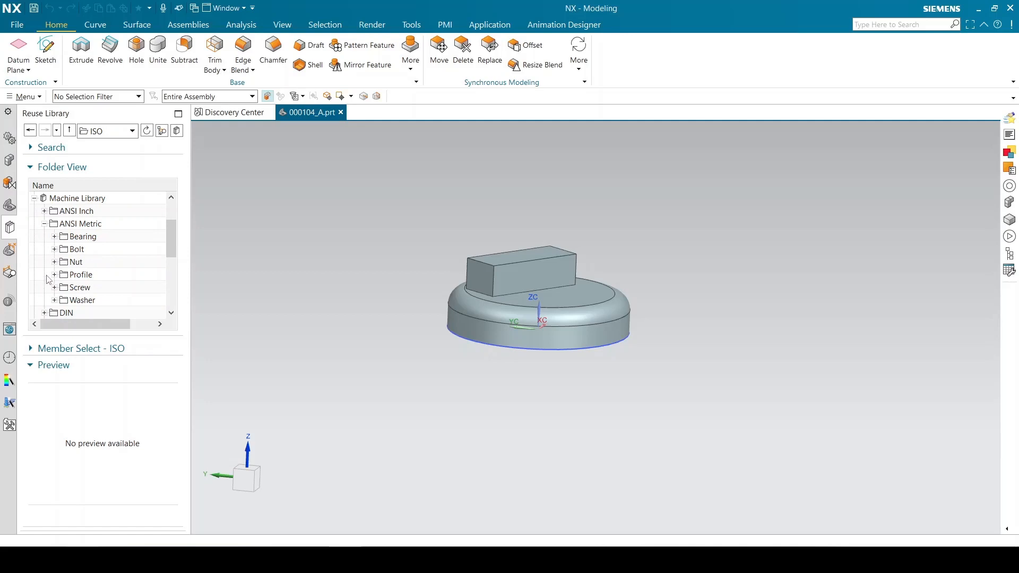
click(75, 249)
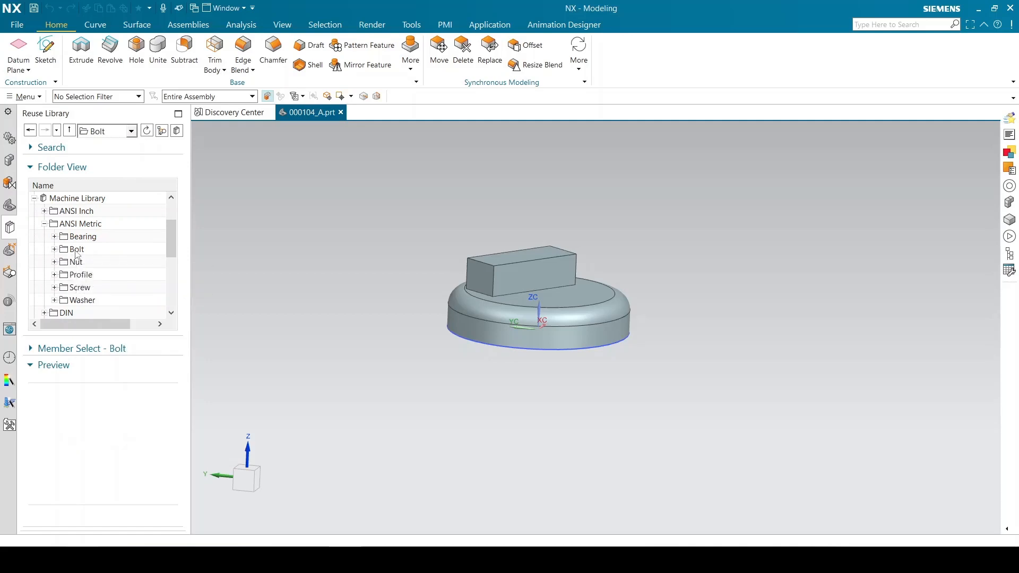
click(77, 249)
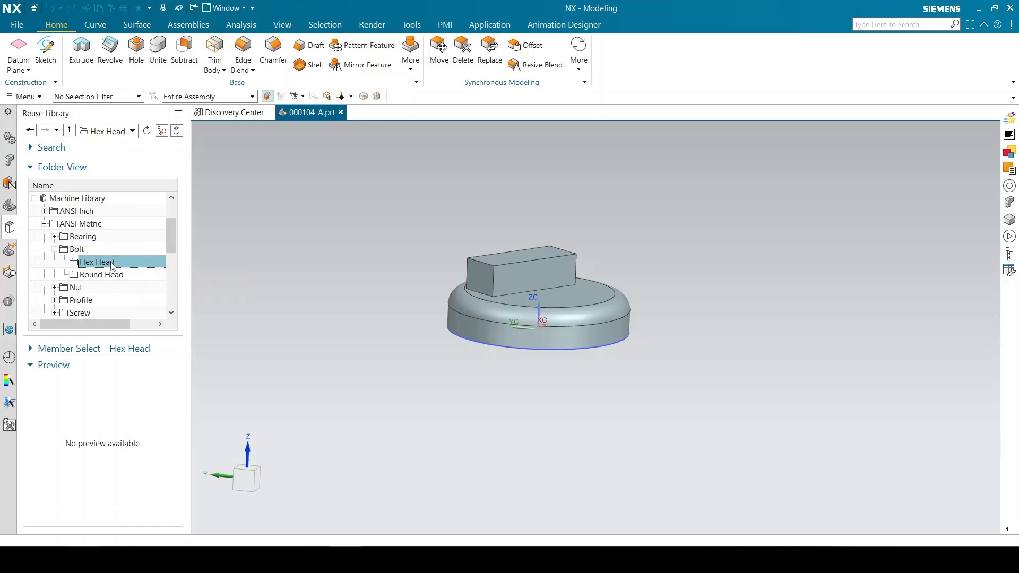
click(96, 262)
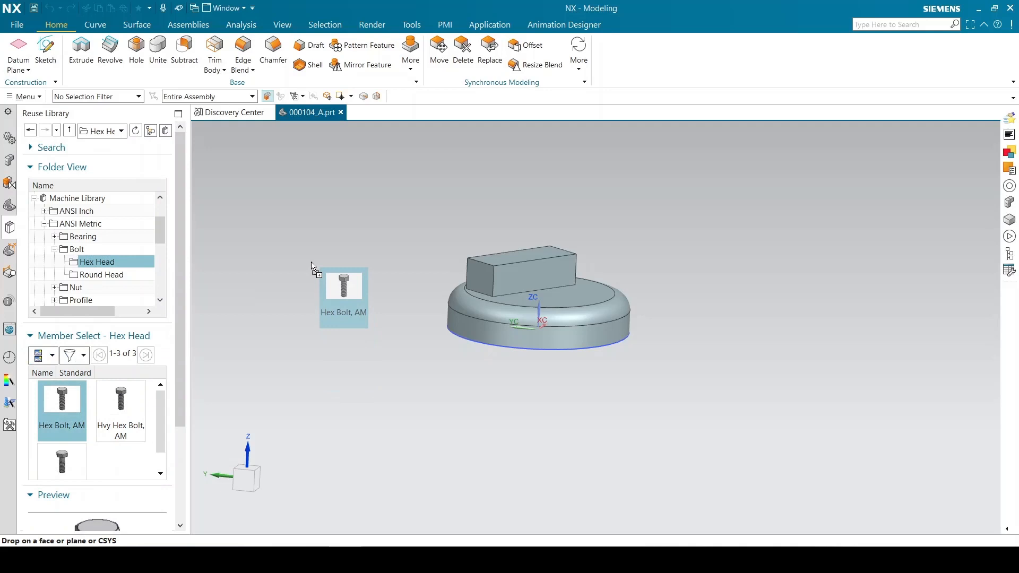
Drop Hex Bolt, AM into the part, choose size M10, and pick a length.
click(344, 286)
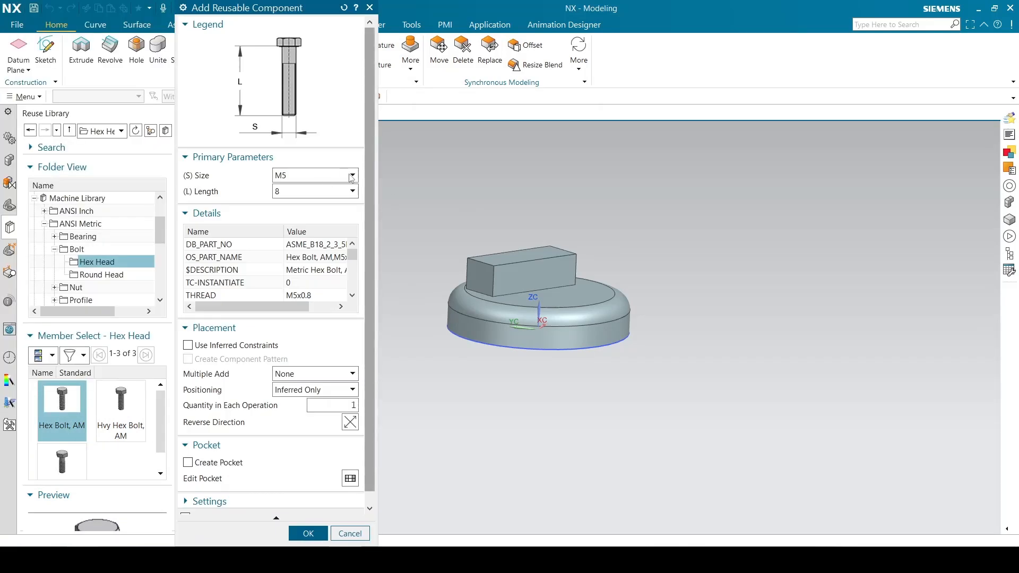
click(353, 175)
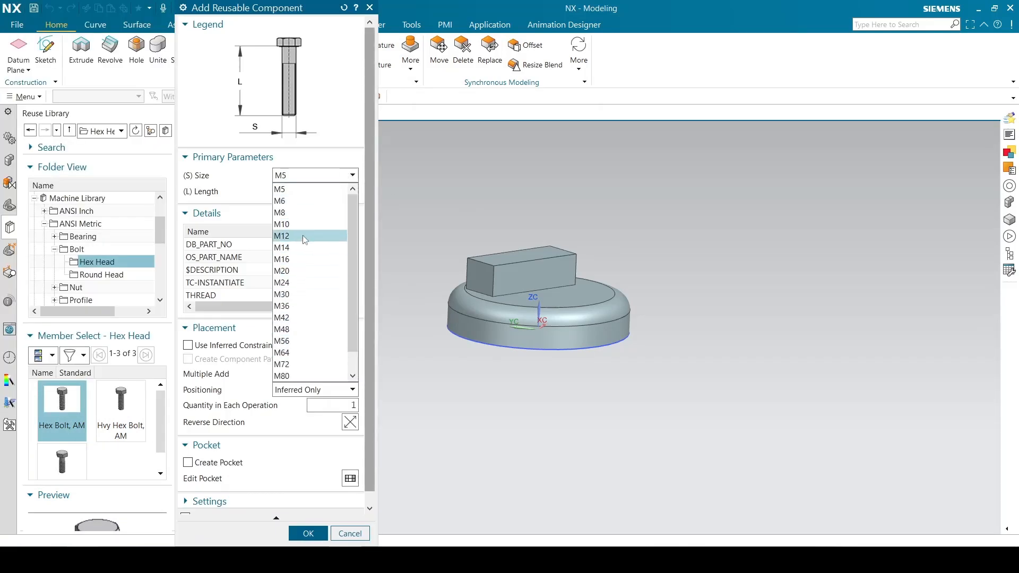
click(281, 224)
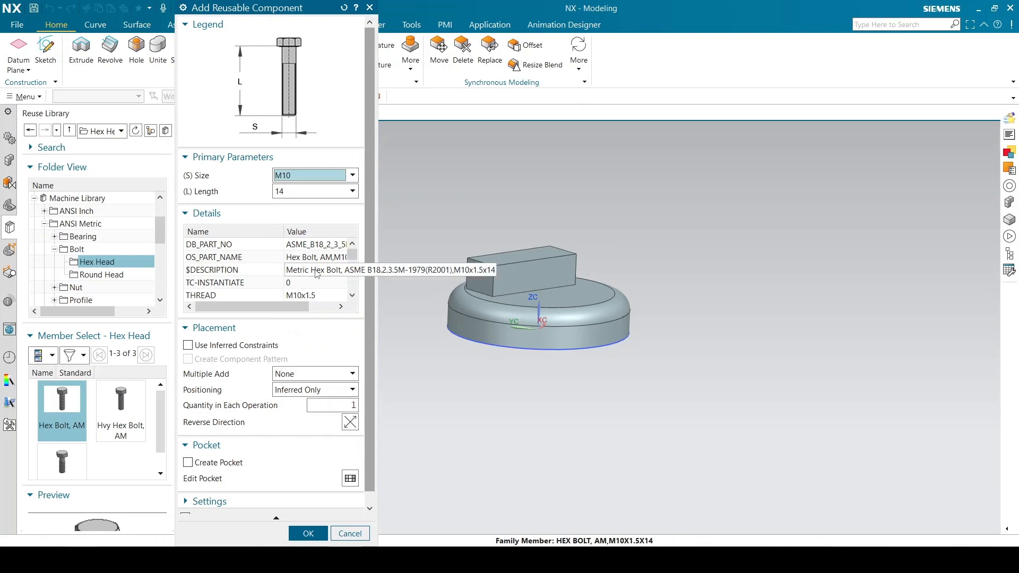
click(353, 191)
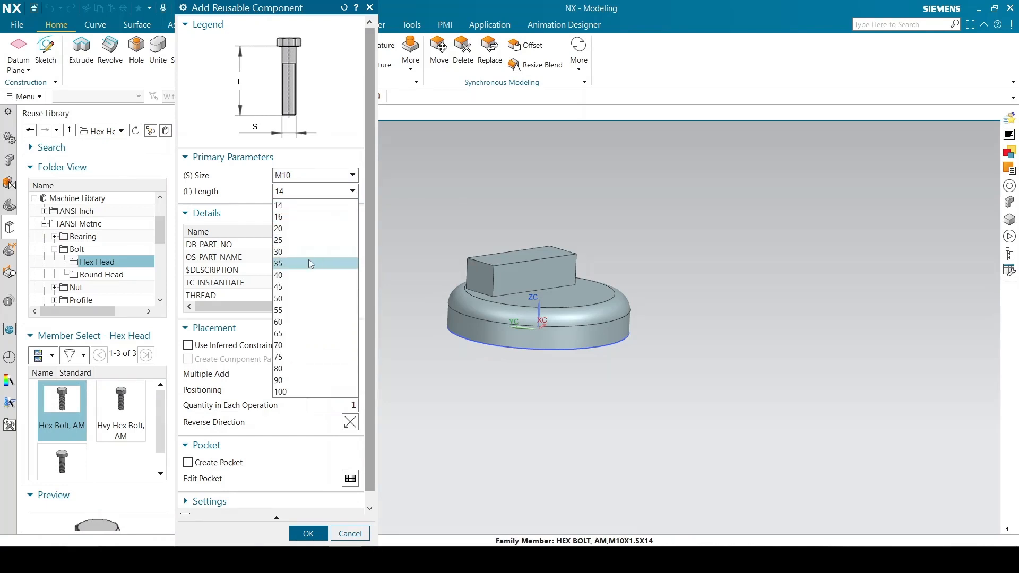
click(278, 263)
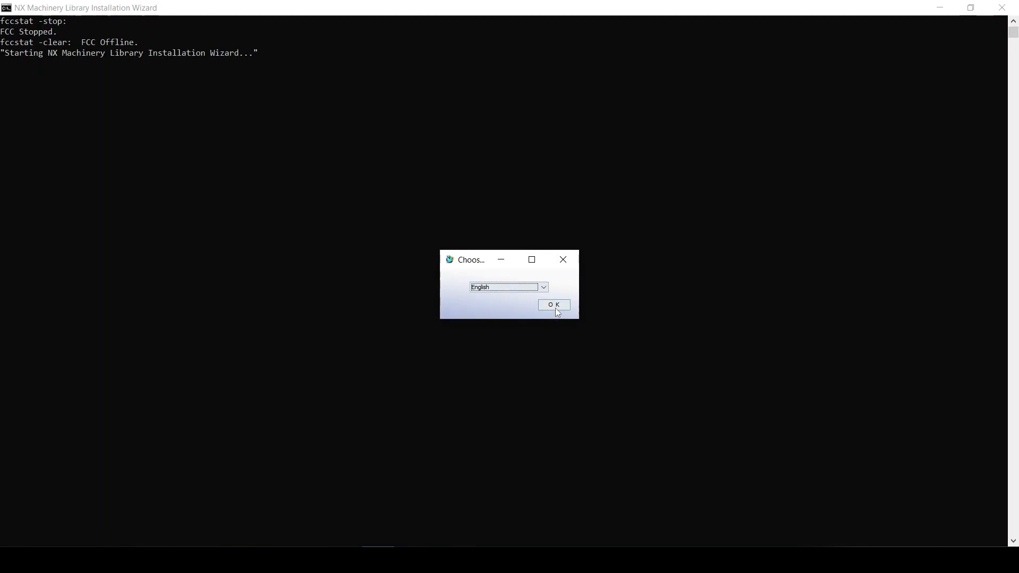
Select English, accept the copyright terms, and choose Teamcenter 2 Tier Mode.
click(553, 305)
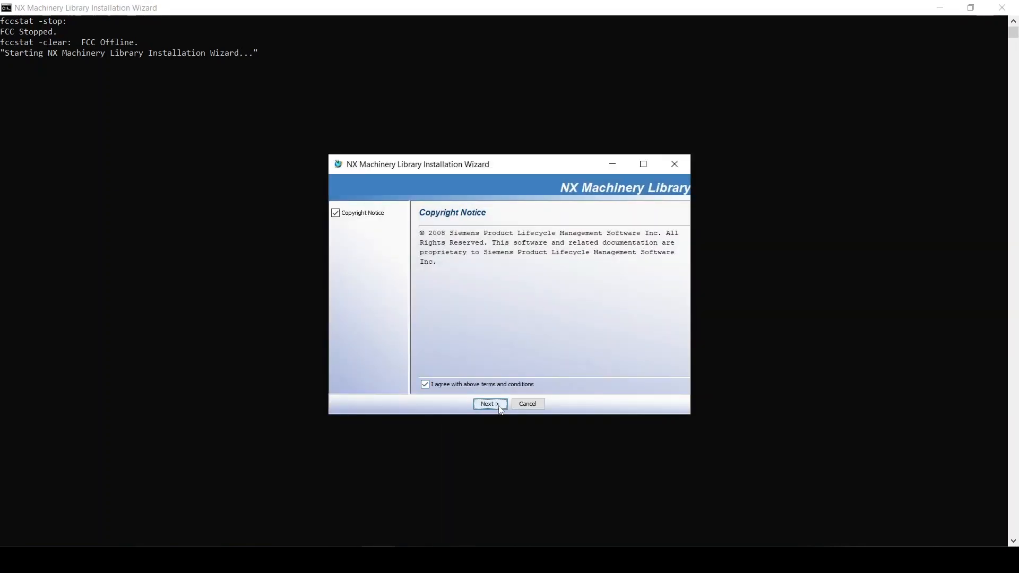
click(486, 404)
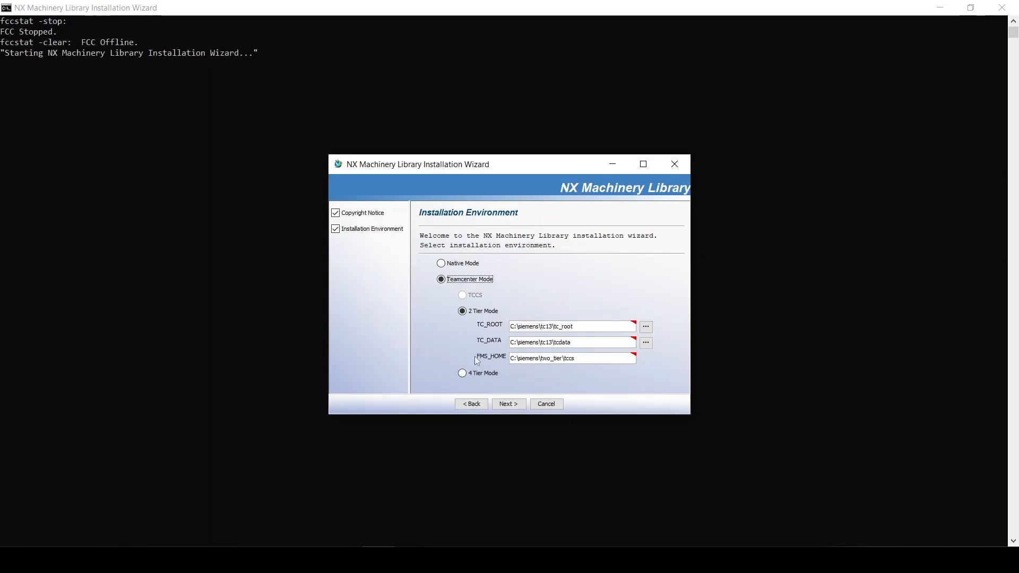
click(508, 403)
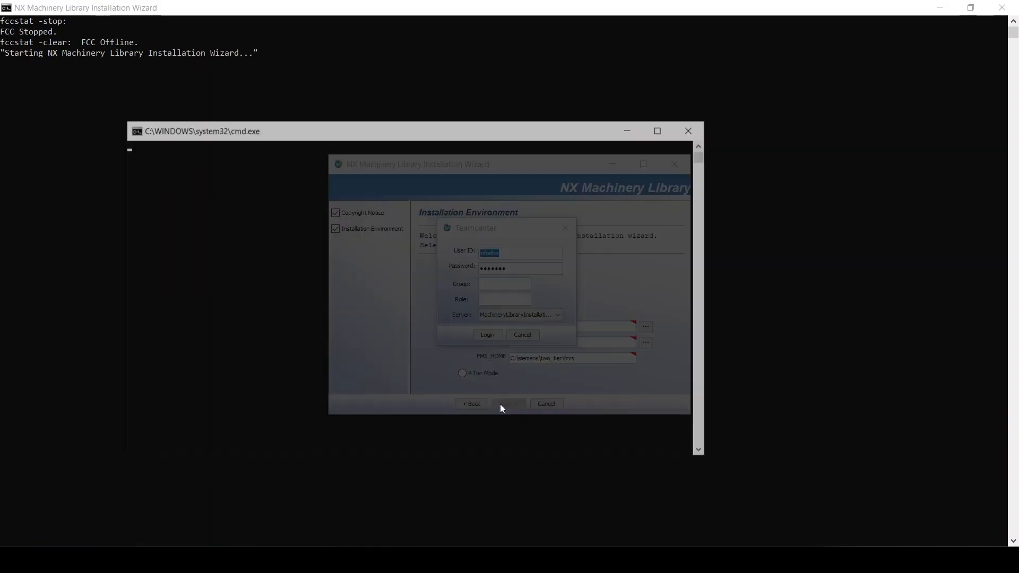
Log in to Teamcenter and create a new installation with ANSI Inch, ANSI Metric, DIN and ISO.
click(487, 335)
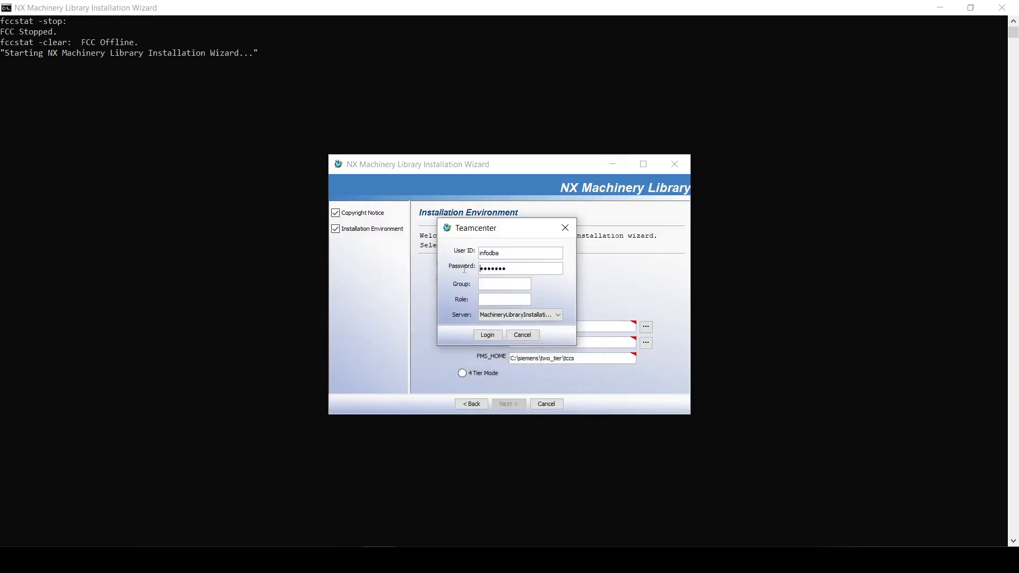
key(backspace)
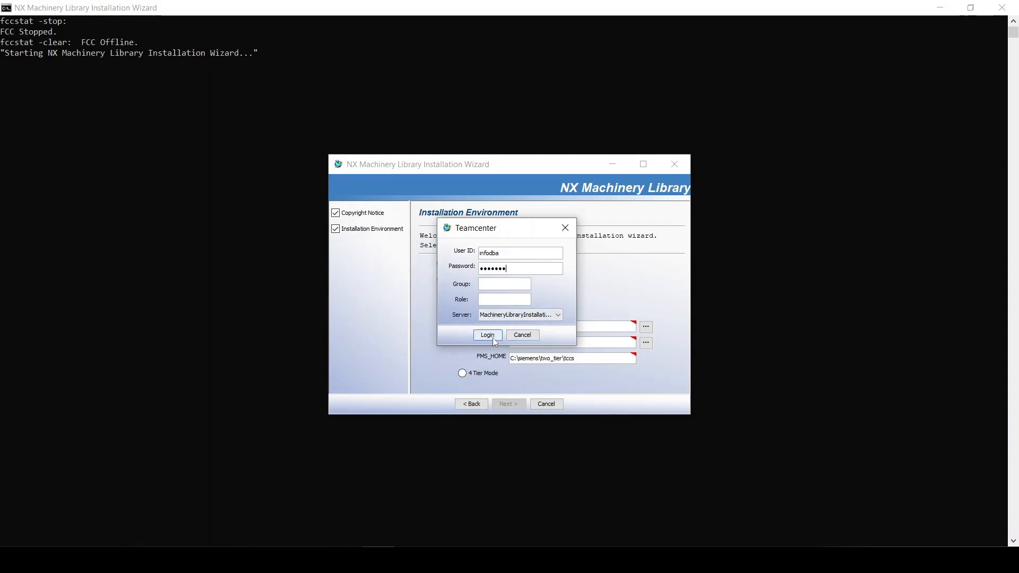
click(486, 334)
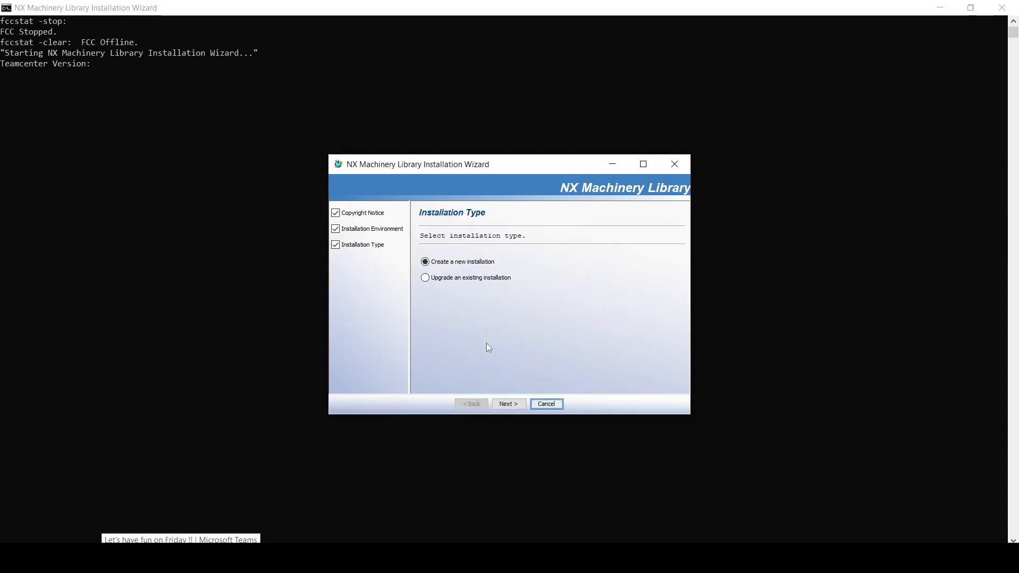
mouse_move(486, 316)
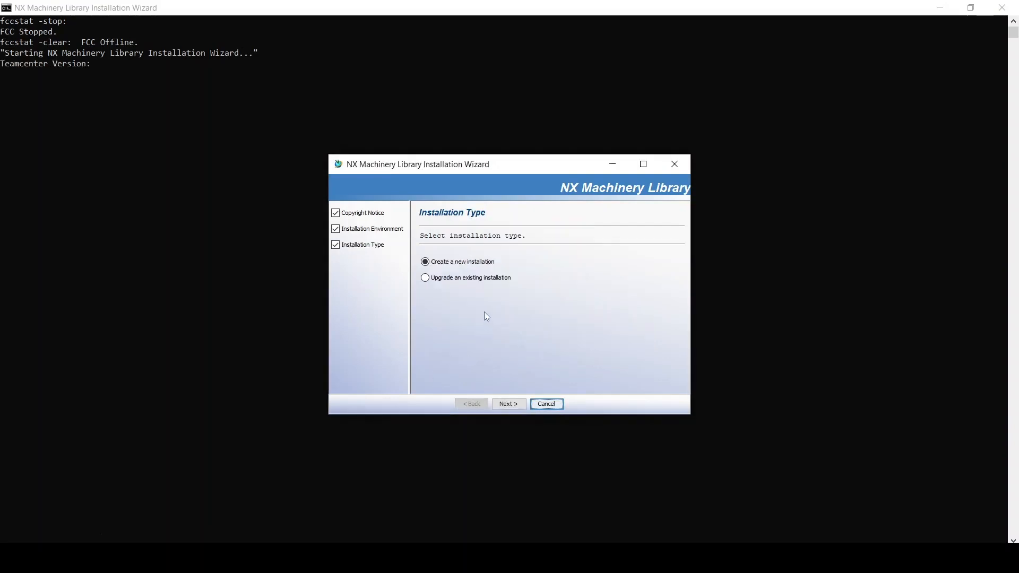
mouse_move(509, 399)
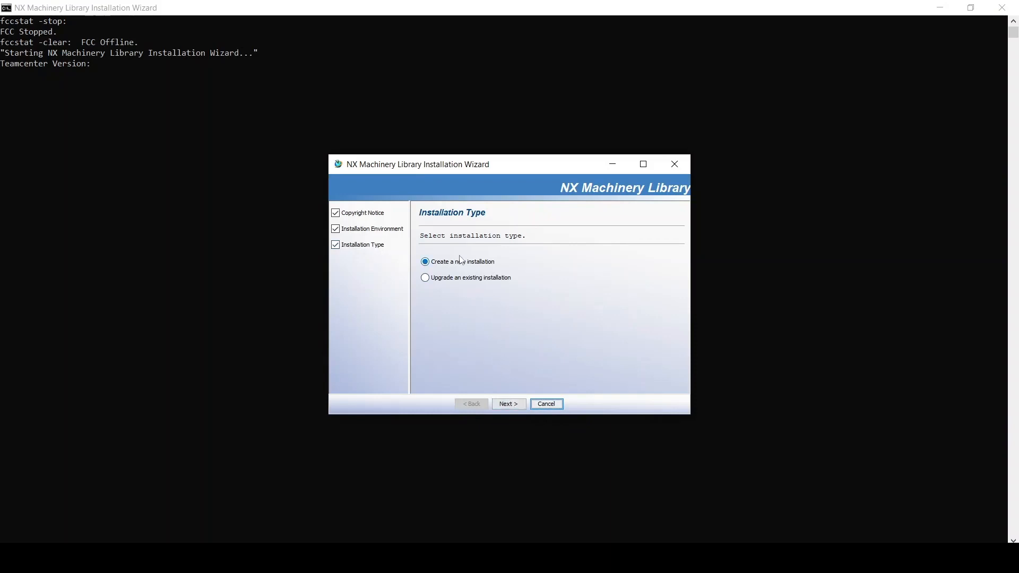
click(509, 404)
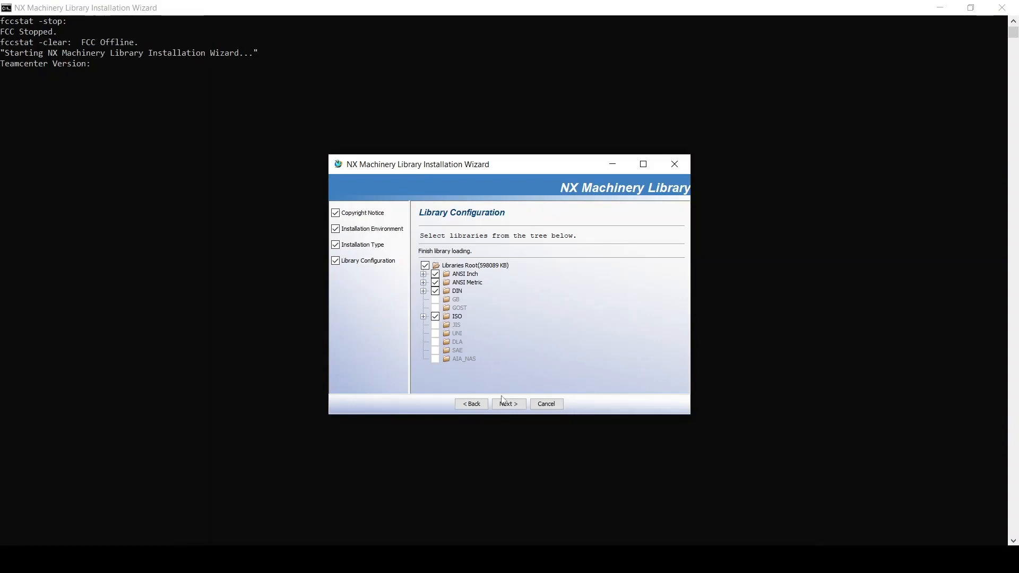
click(508, 403)
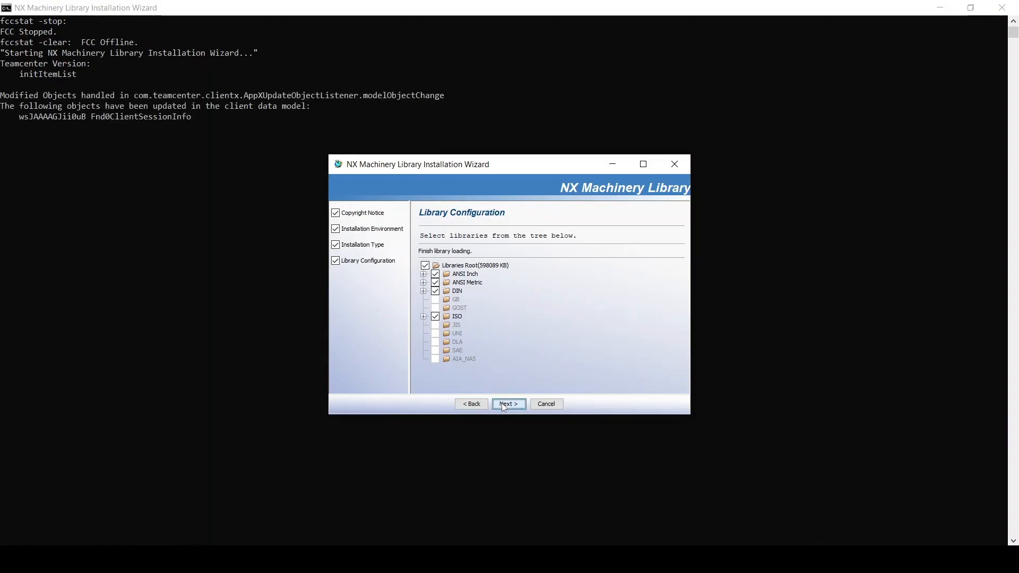
Maximize the wizard and keep the Item types with Generated by Teamcenter Naming Rule.
click(508, 403)
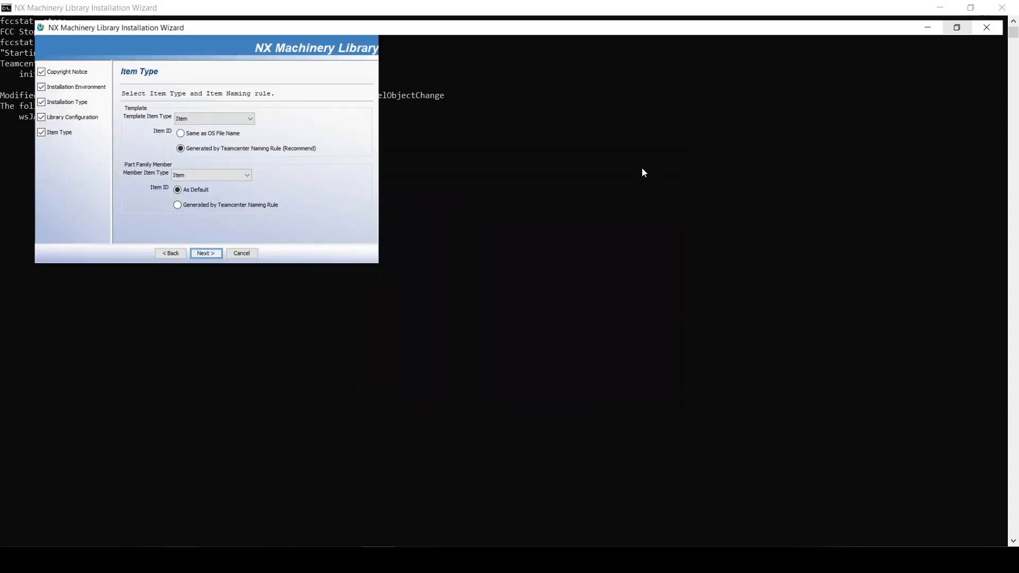
click(956, 27)
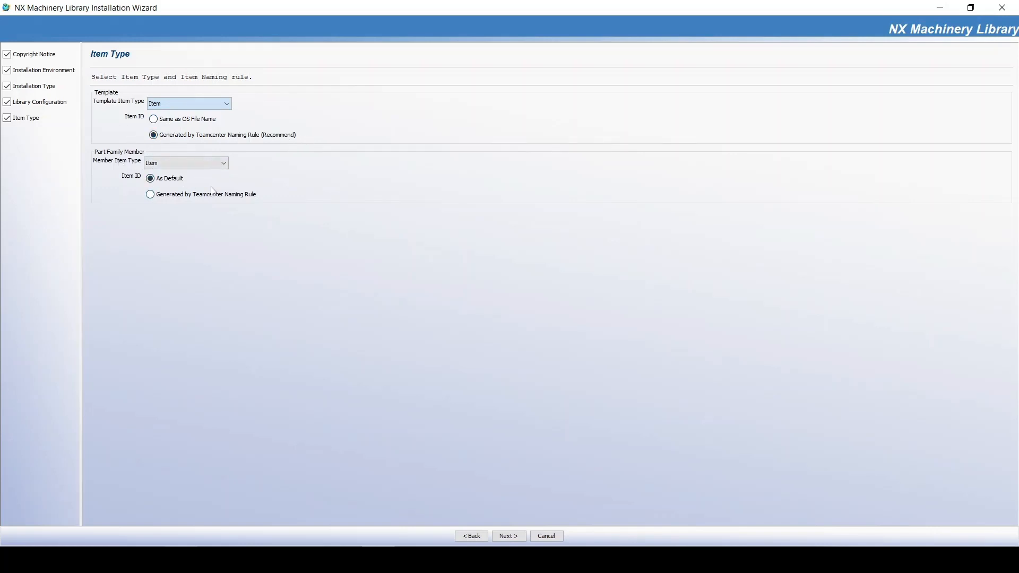
click(509, 535)
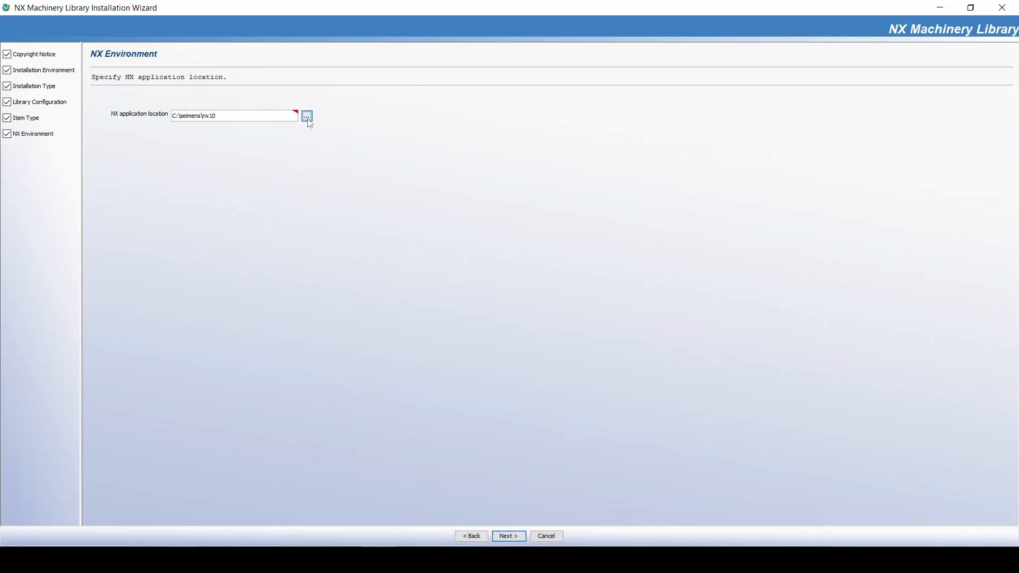
Point the NX application location to C:\siemens\NX2007 and advance to Folder Structure.
click(306, 116)
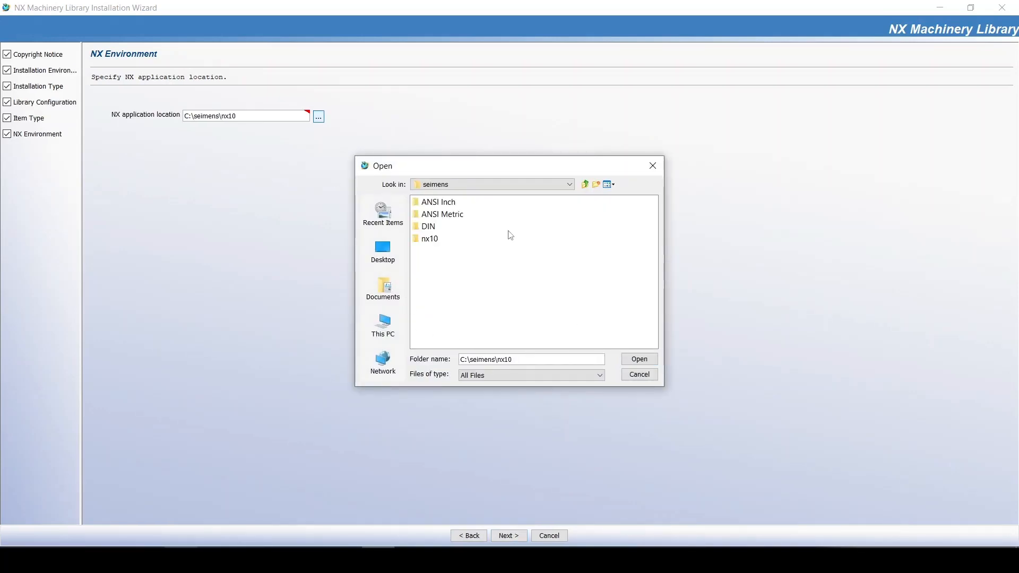
click(585, 185)
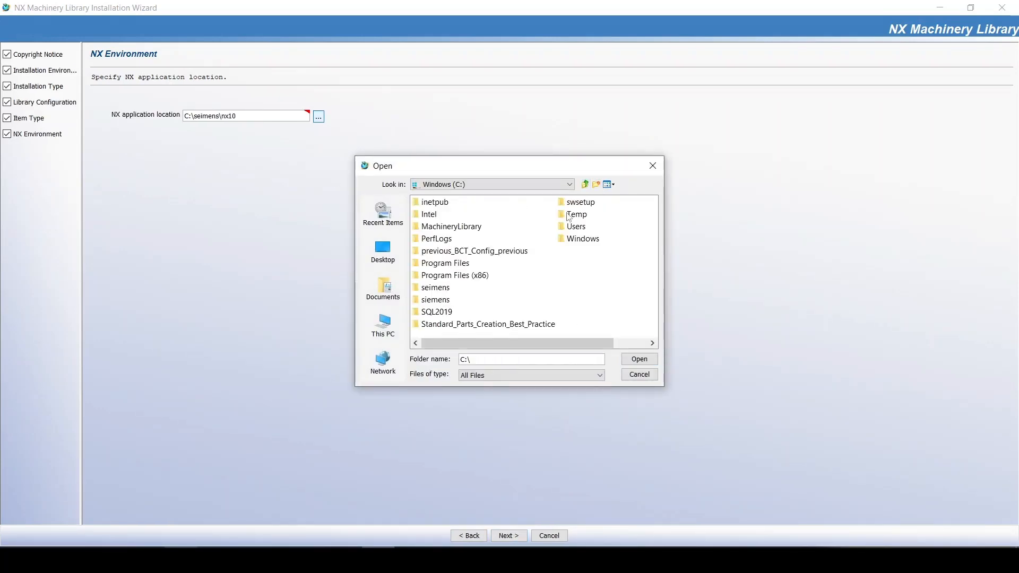
double_click(434, 299)
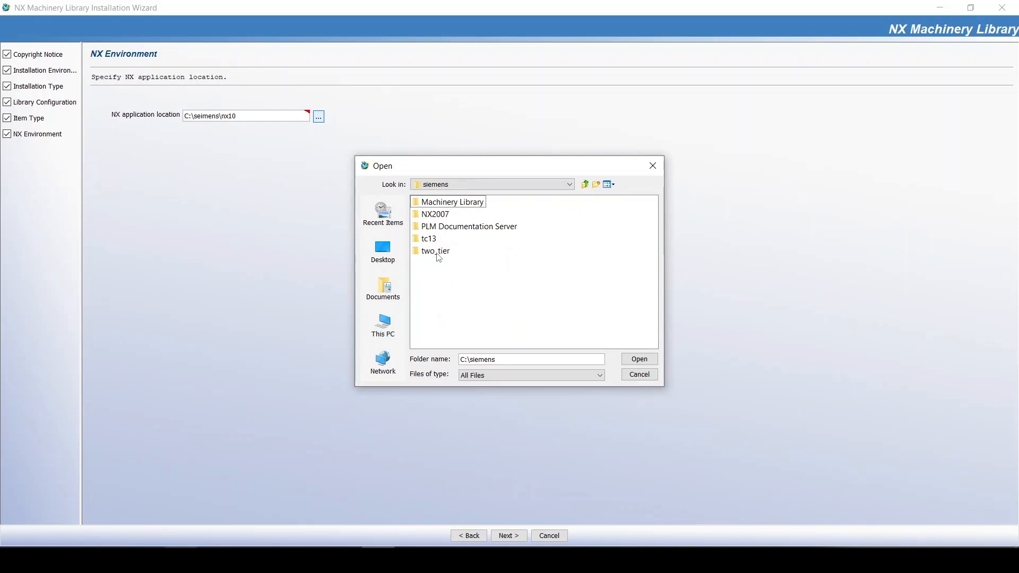
double_click(434, 214)
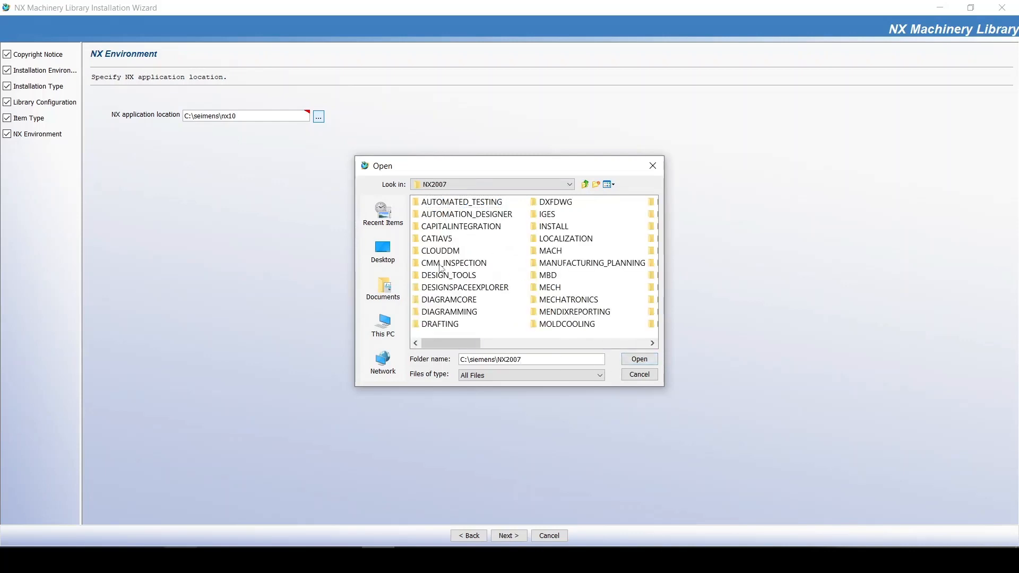
click(638, 359)
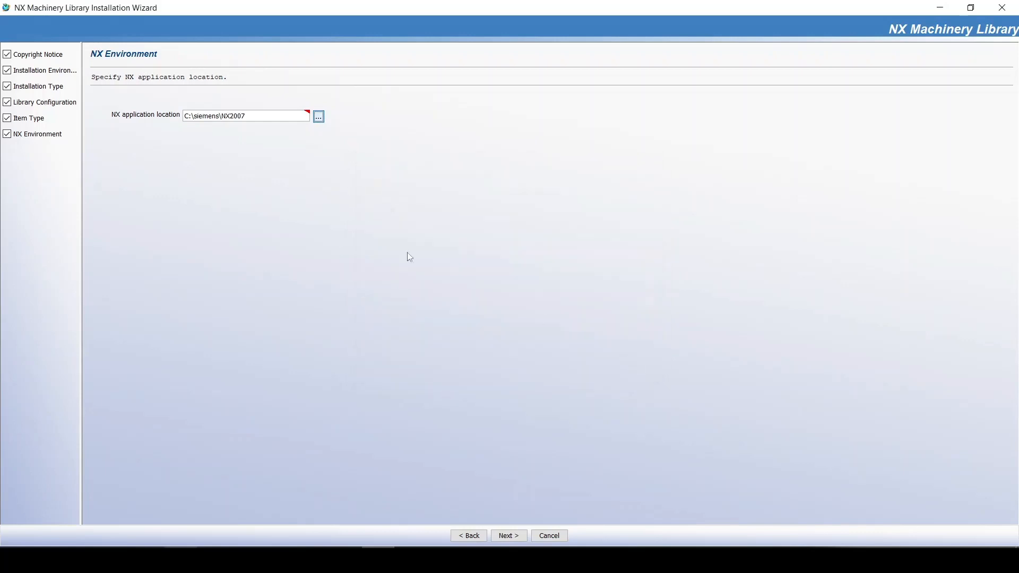
mouse_move(535, 515)
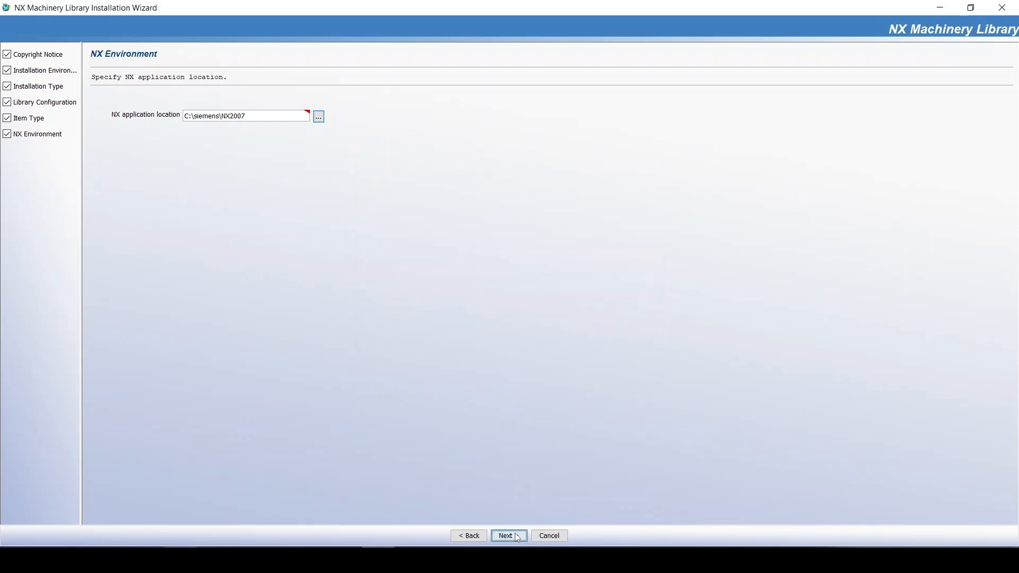
click(509, 535)
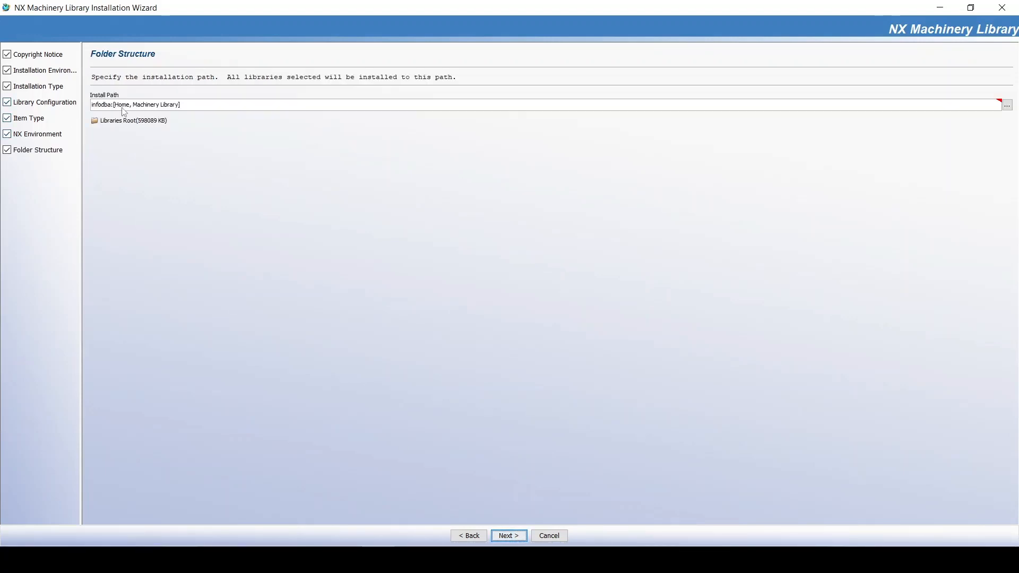
Place Libraries Root under Teamcenter Home, giving infodba:[Home, Machinery Library].
click(134, 120)
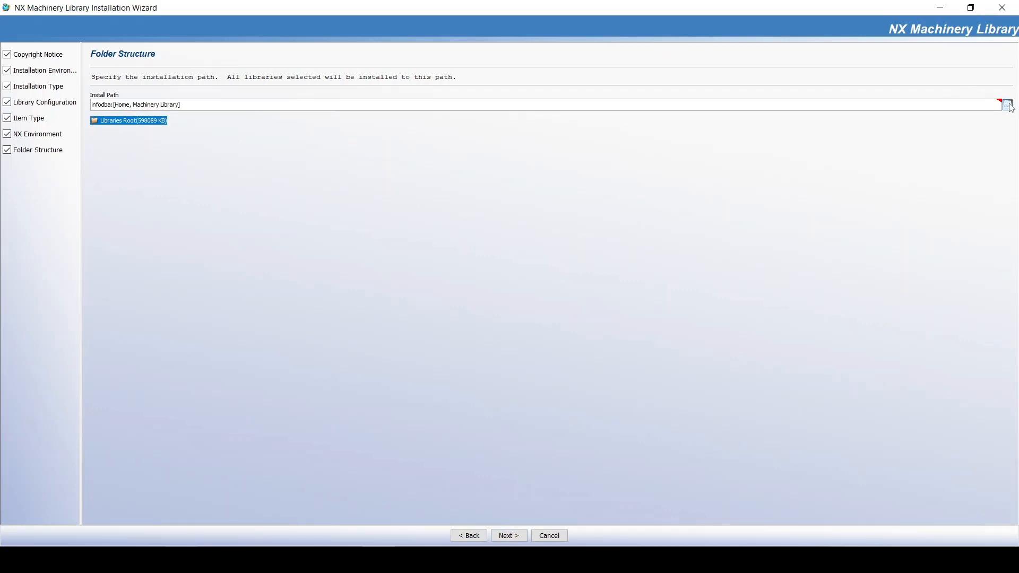
click(1007, 104)
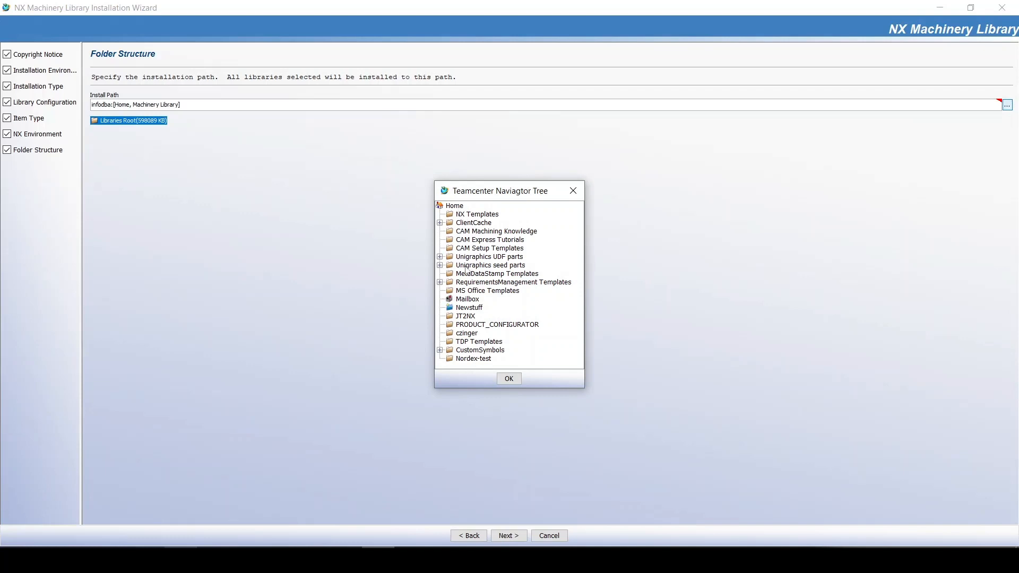
click(454, 206)
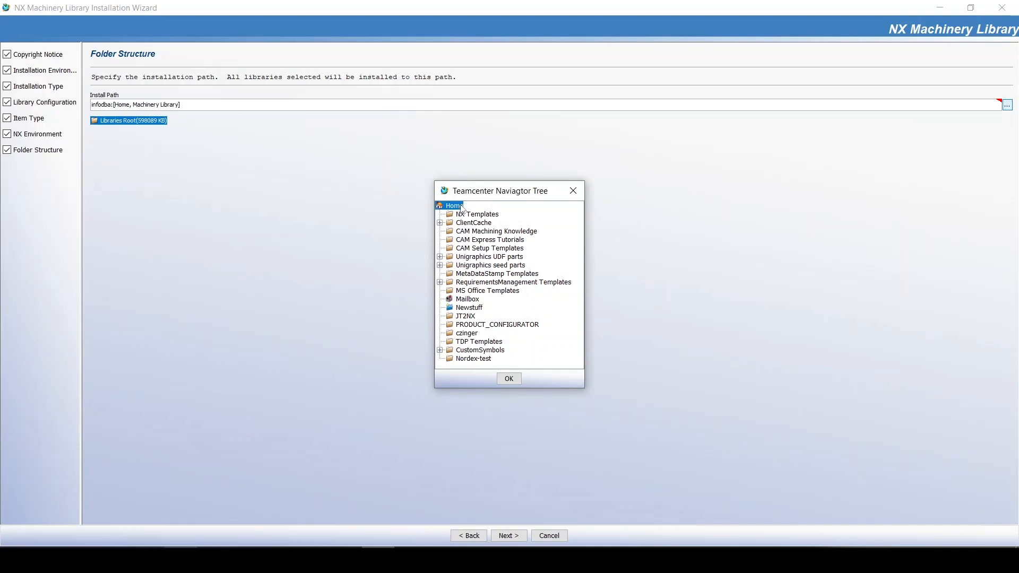
mouse_move(525, 379)
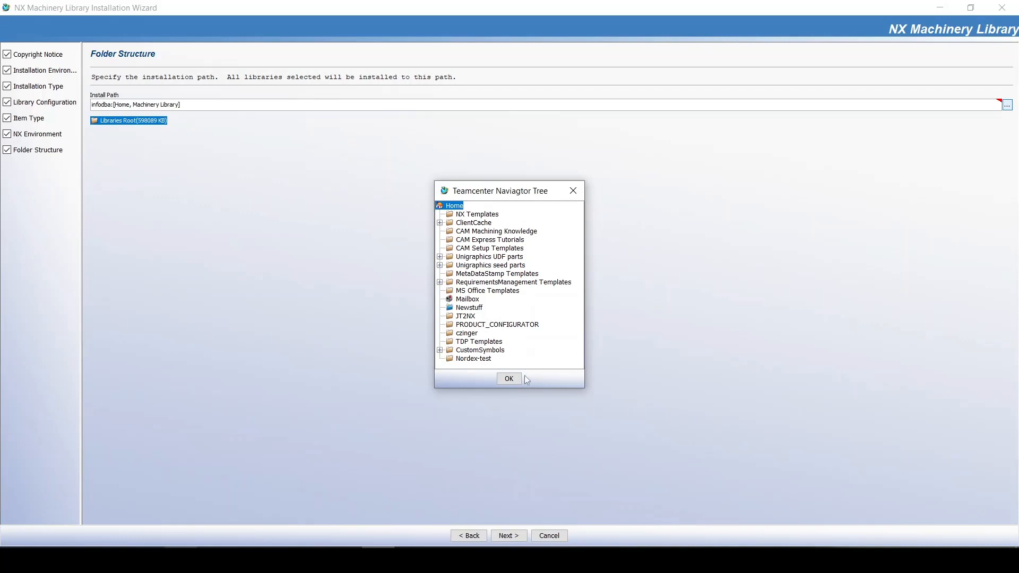
click(508, 379)
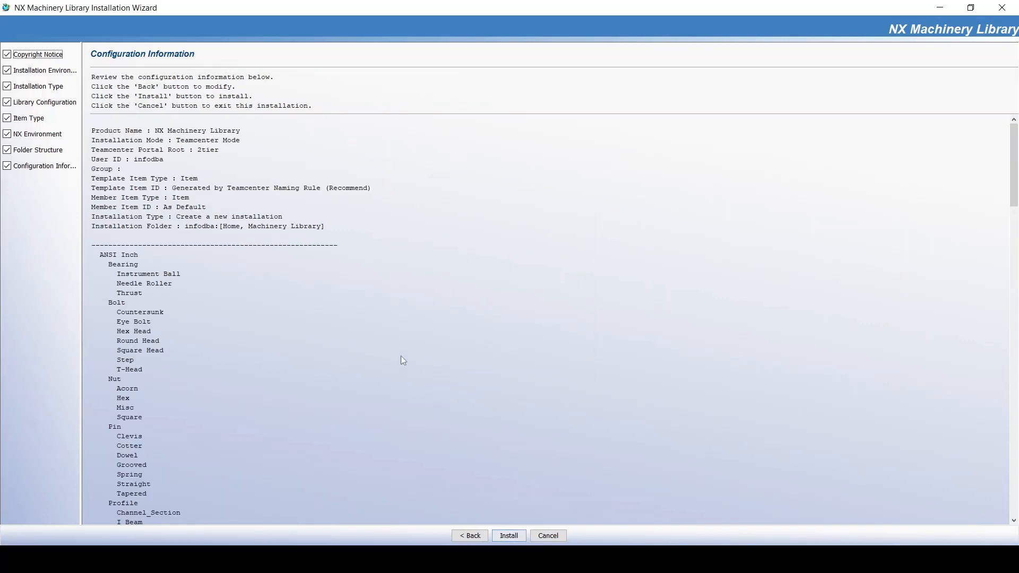
Review the summary, run Install, and check ANSI Inch, ANSI Metric, DIN and ISO under Home.
scroll(down, 3)
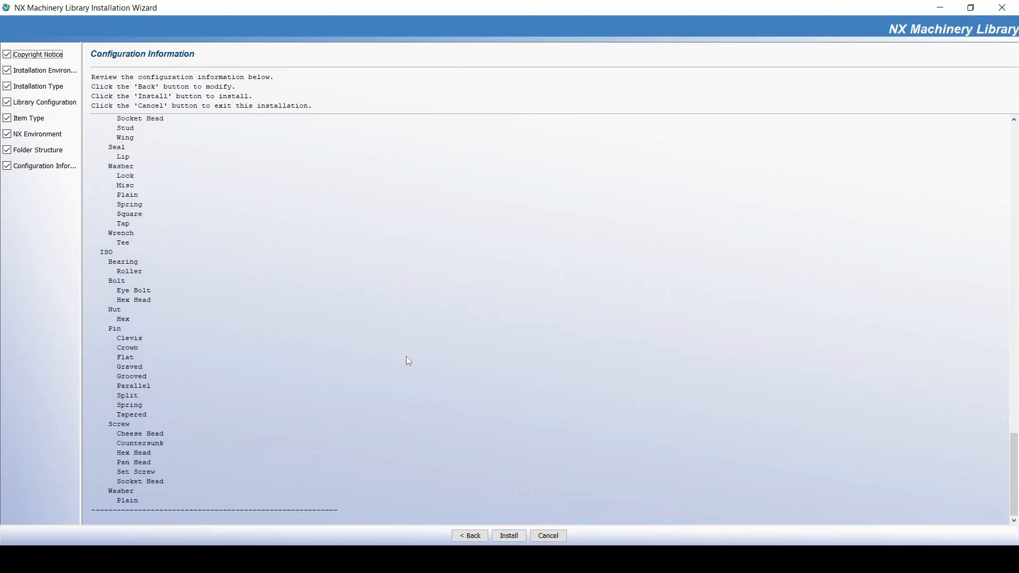
click(508, 535)
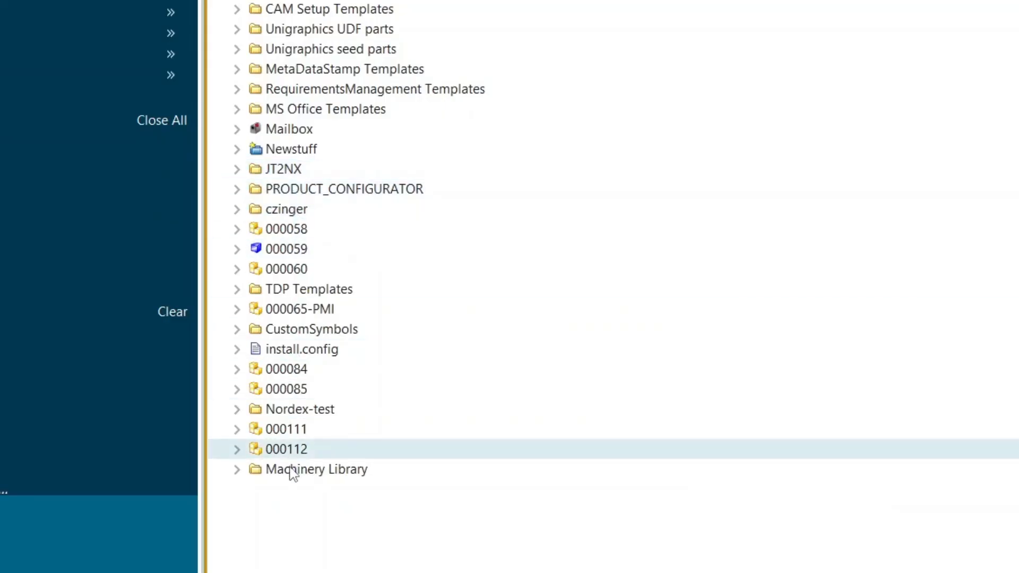
click(237, 470)
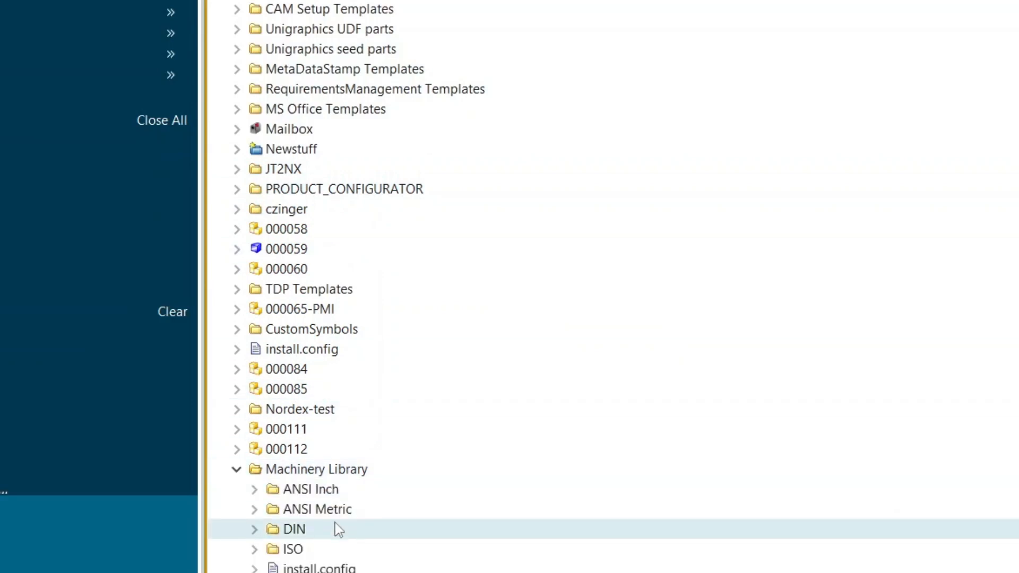
mouse_move(331, 553)
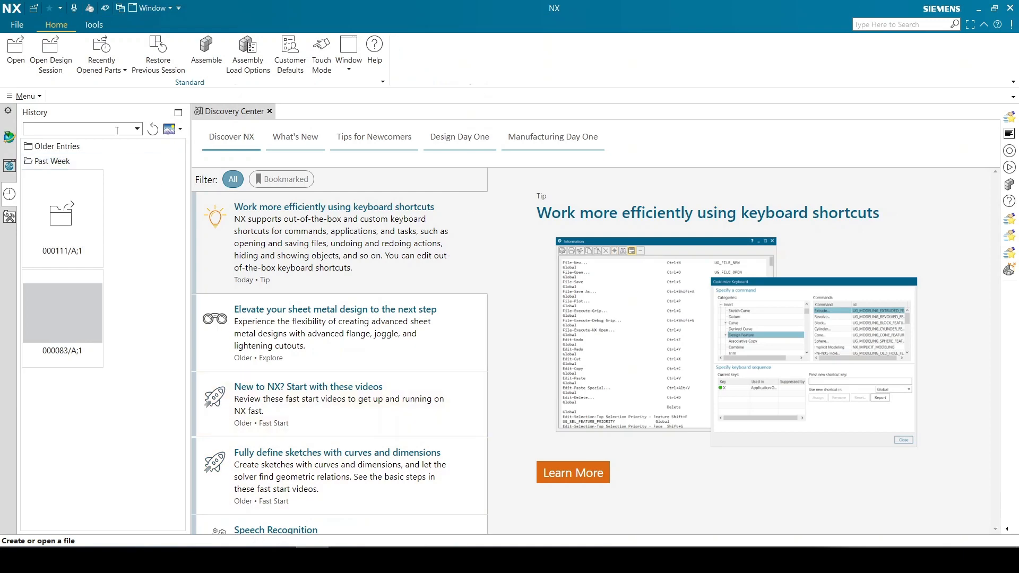
In Reuse Library defaults, set Teamcenter folder Machine Library|infodba:Machinery Library and save.
click(17, 25)
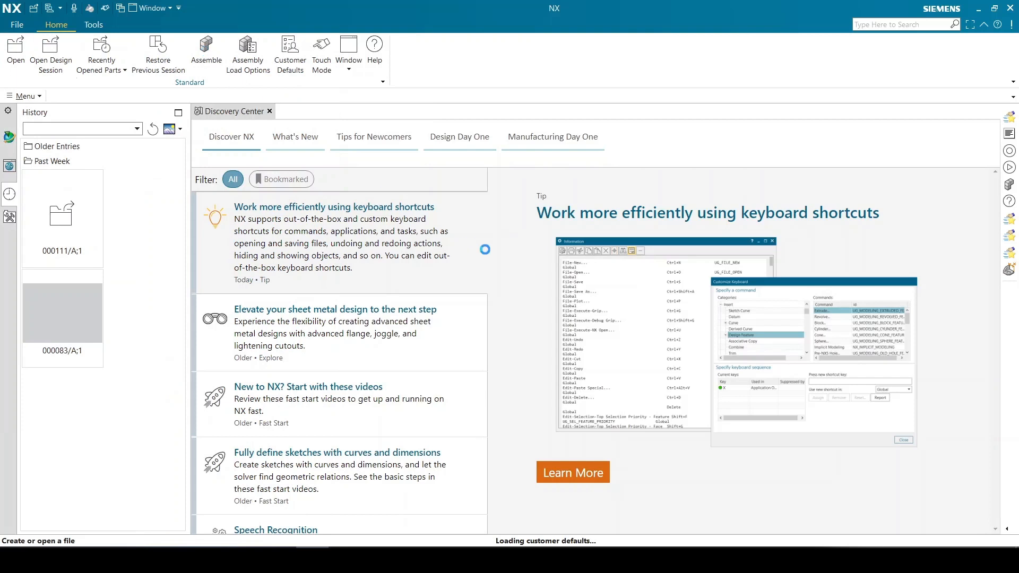
click(289, 55)
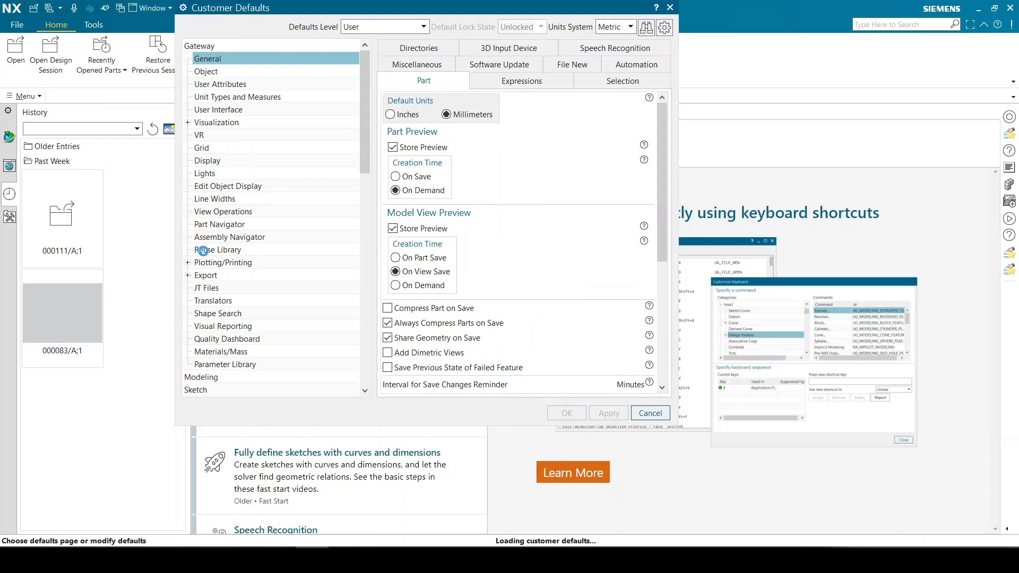
click(218, 249)
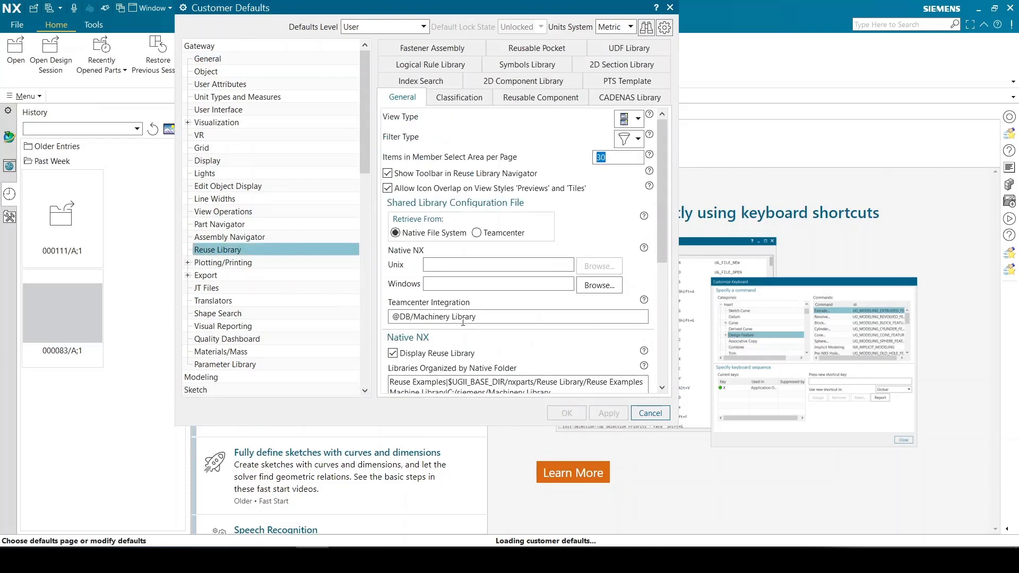
scroll(down, 3)
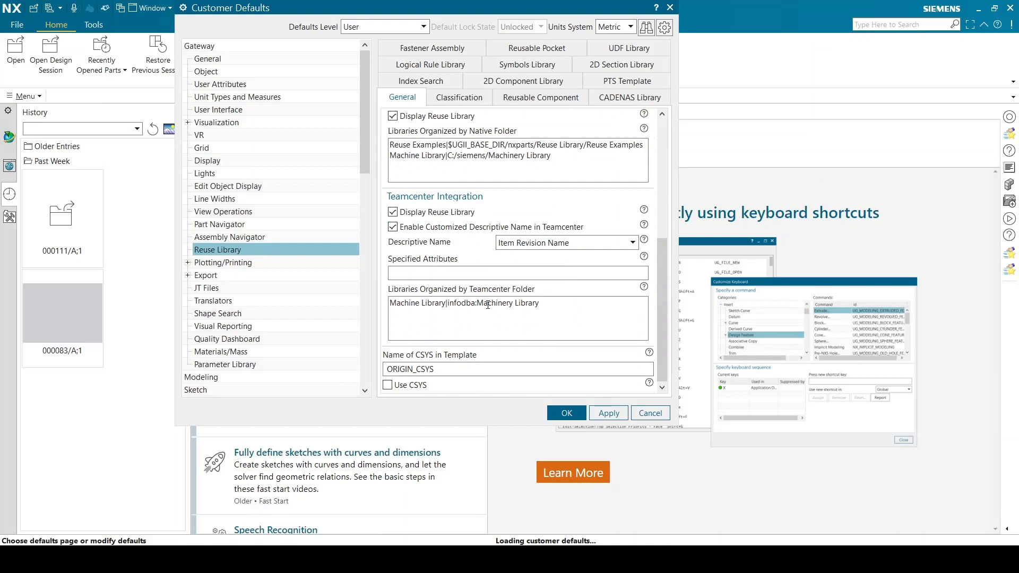
click(392, 227)
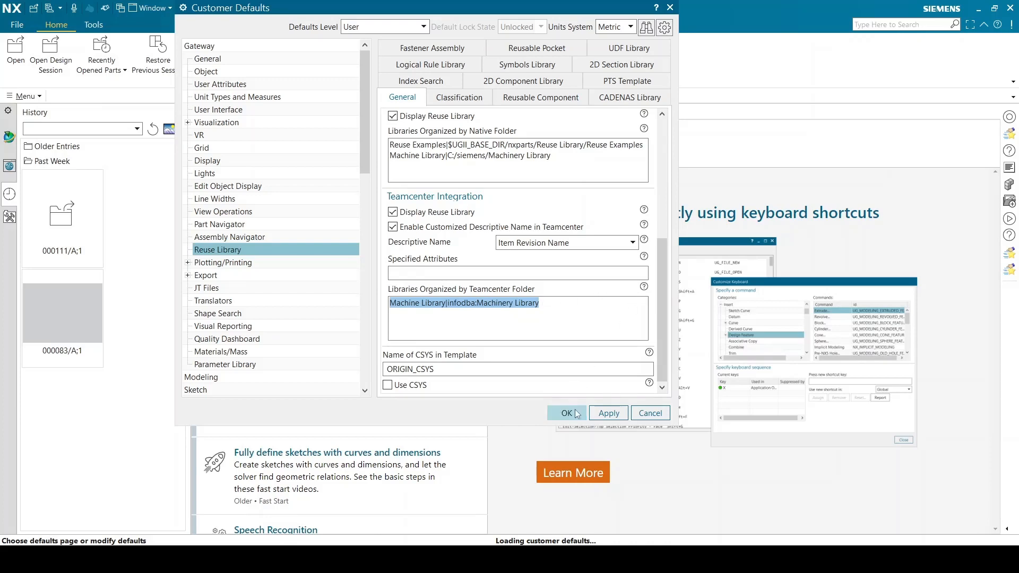
click(561, 413)
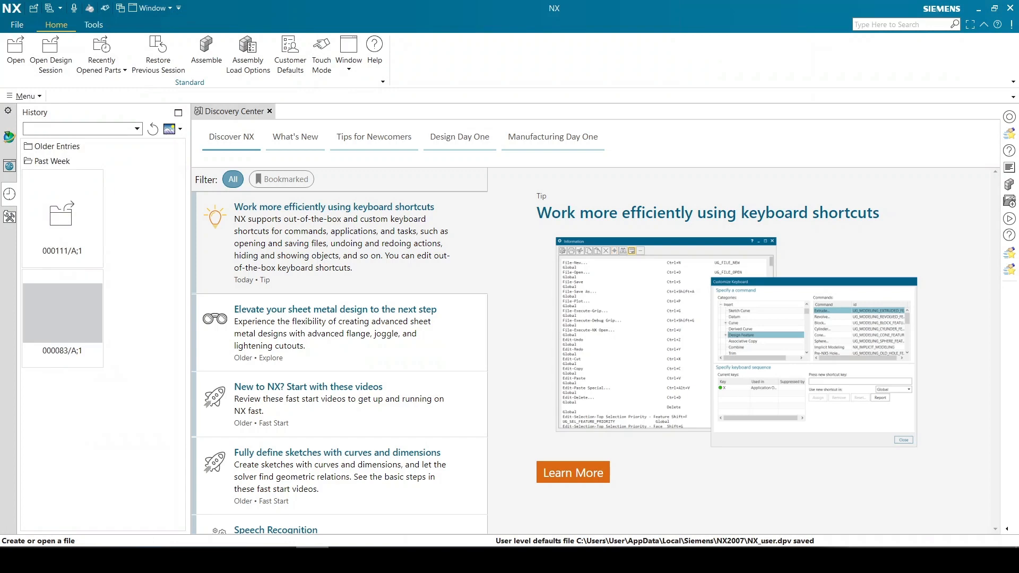
Open part 000111/A;1 and expand Machine Library to ANSI Inch's Bearing, Bolt, Nut categories.
click(62, 217)
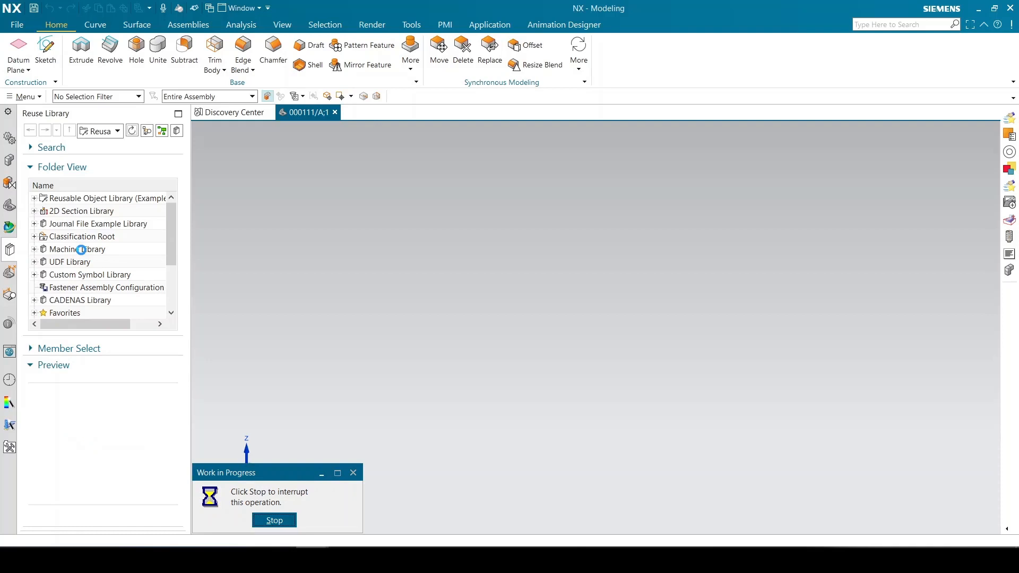
click(78, 249)
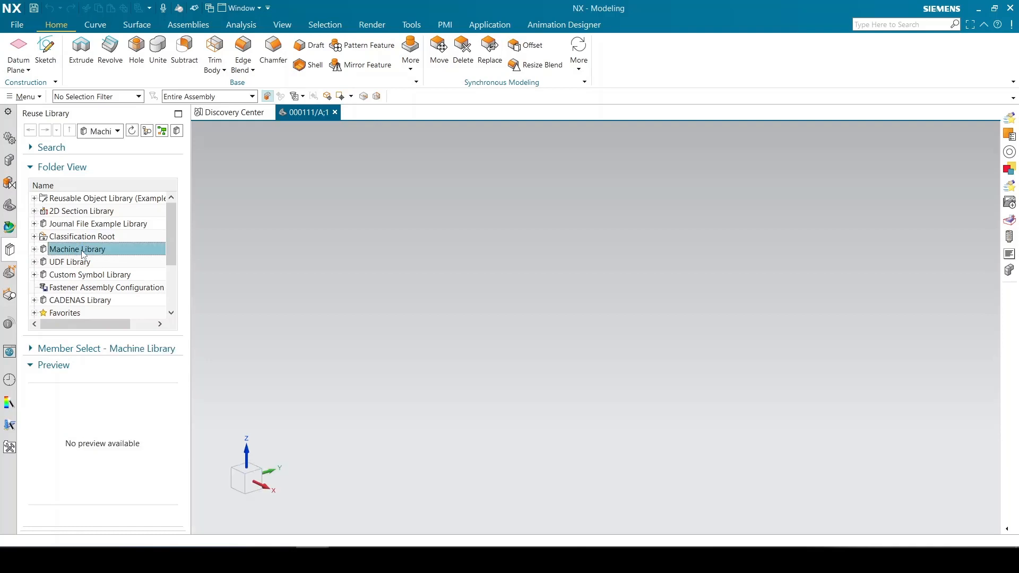
click(34, 249)
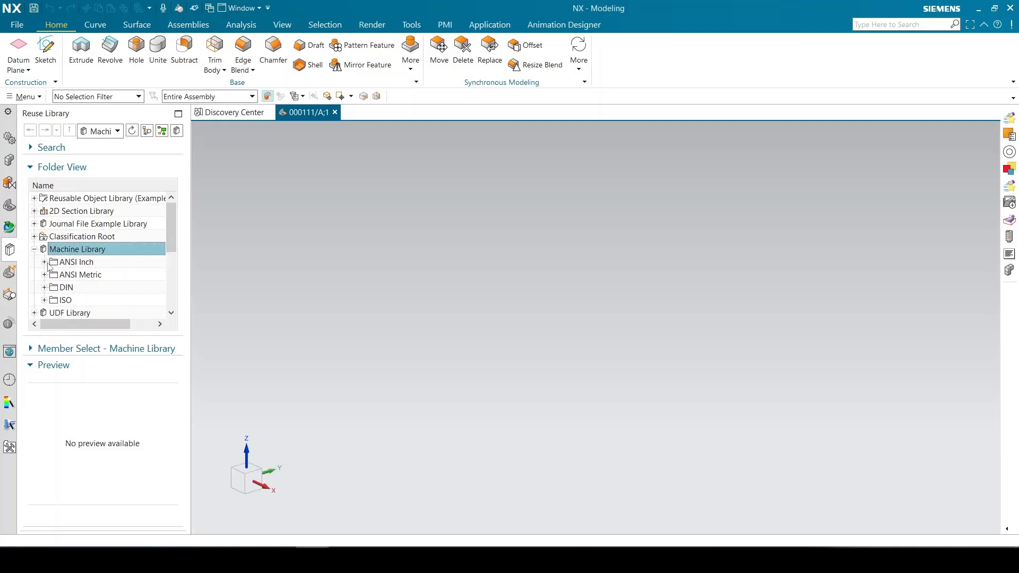
click(43, 262)
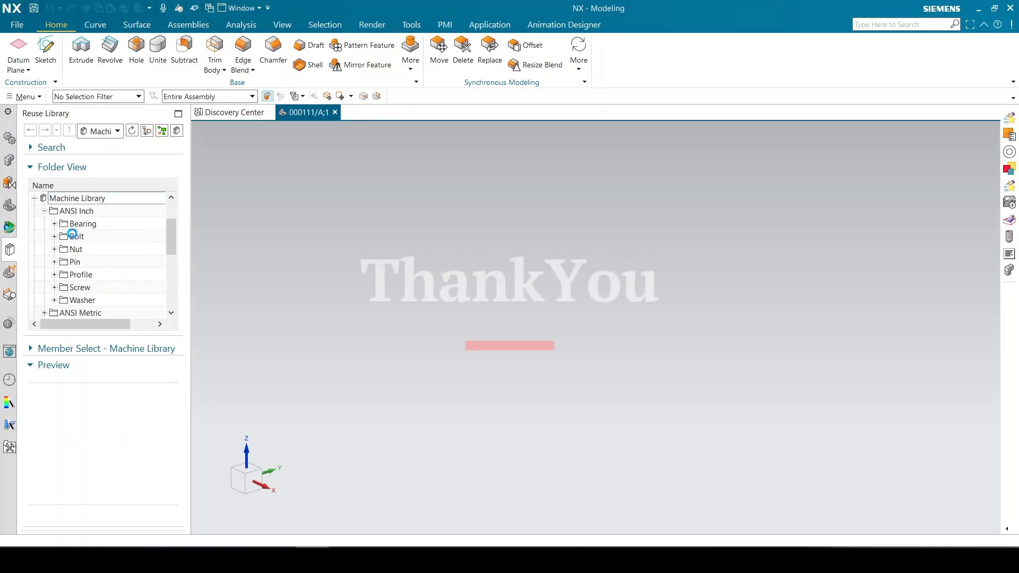